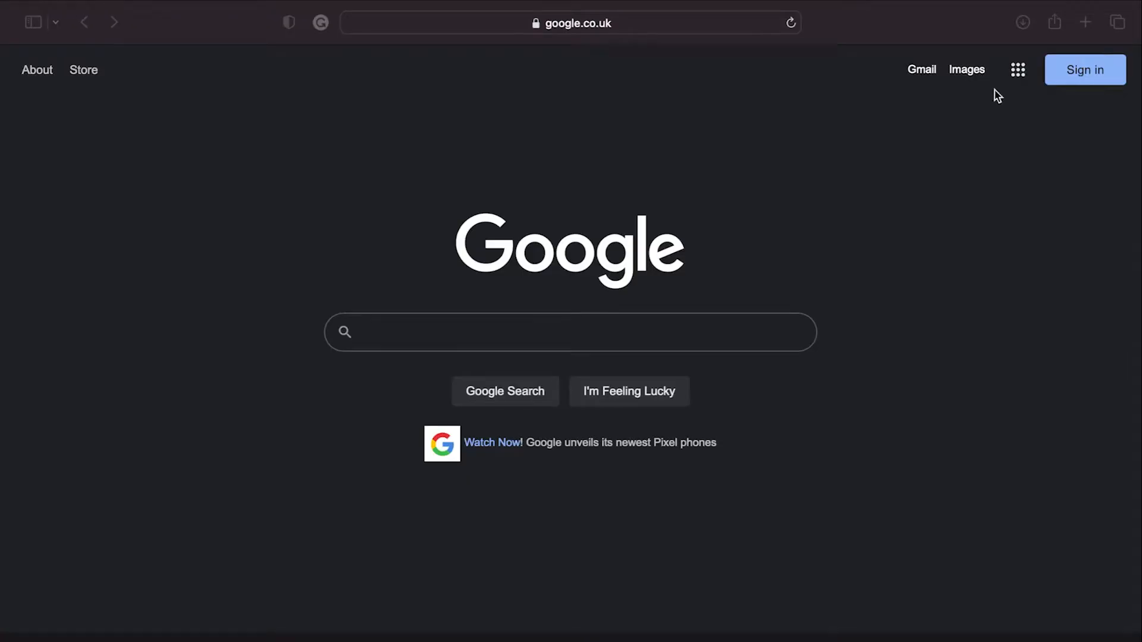
pyautogui.moveTo(528, 253)
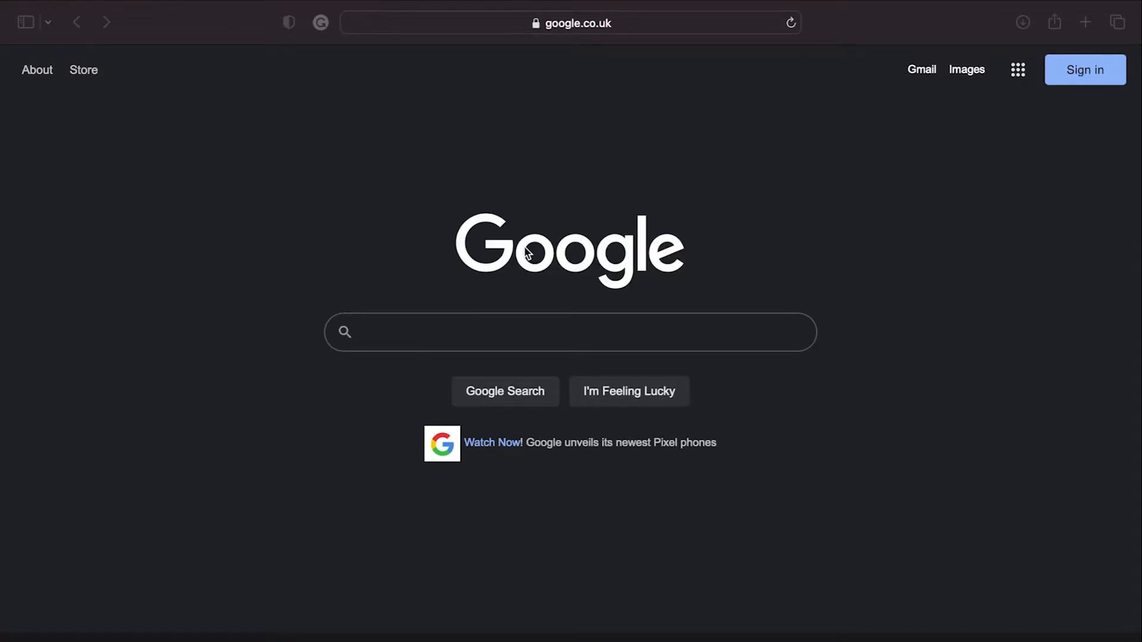
# Search Google for "visual studio code" to list its results.
pyautogui.click(570, 332)
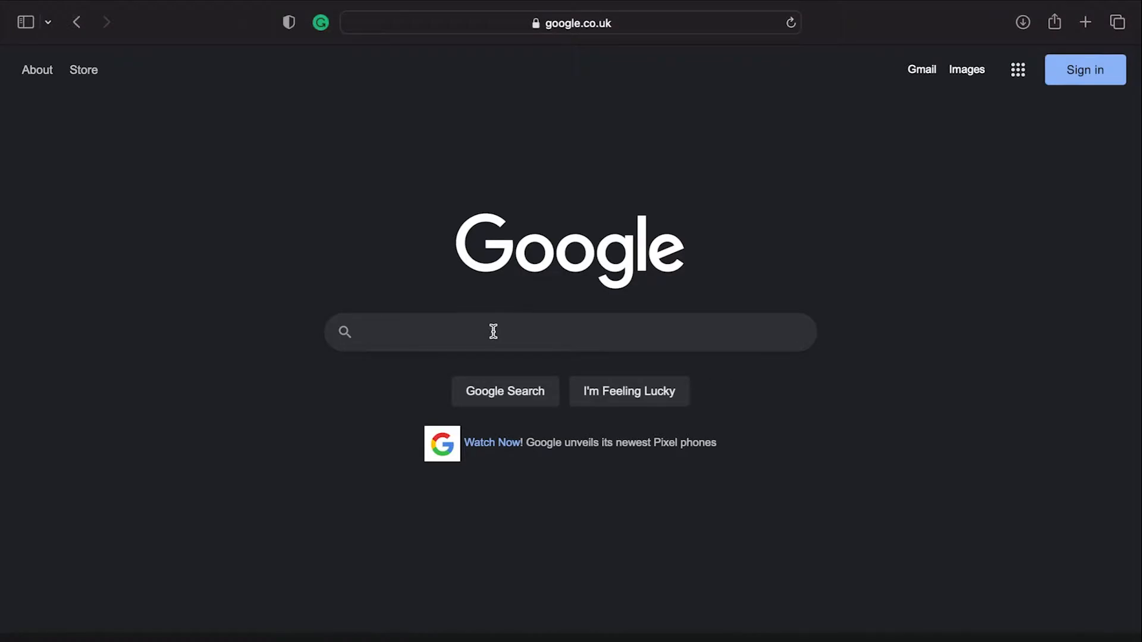
pyautogui.write('visual')
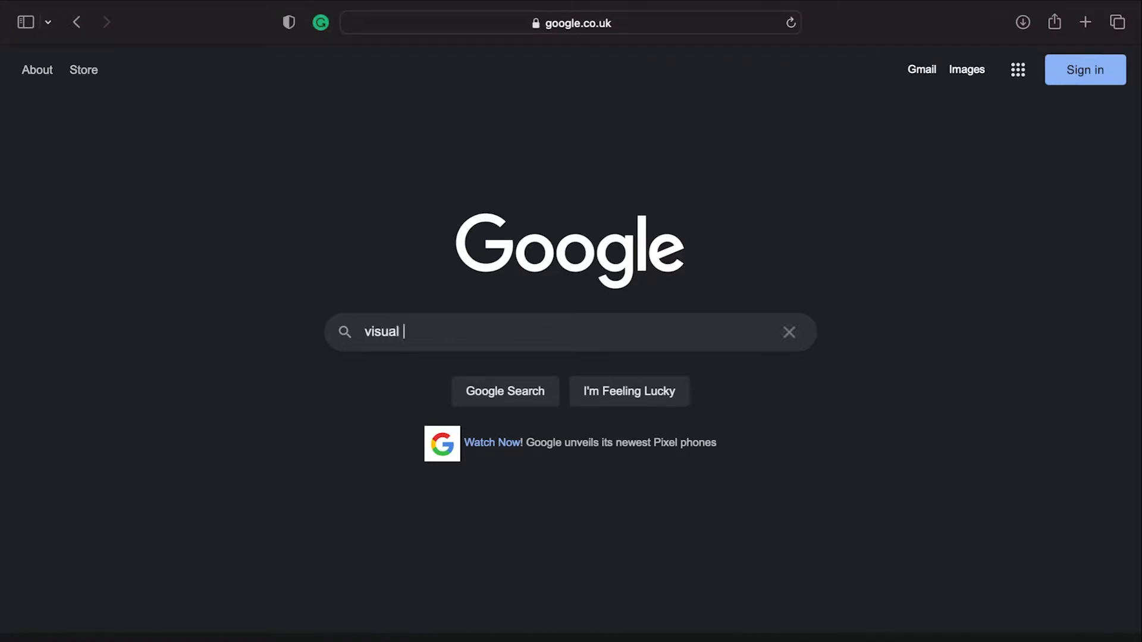
pyautogui.press('Backspace')
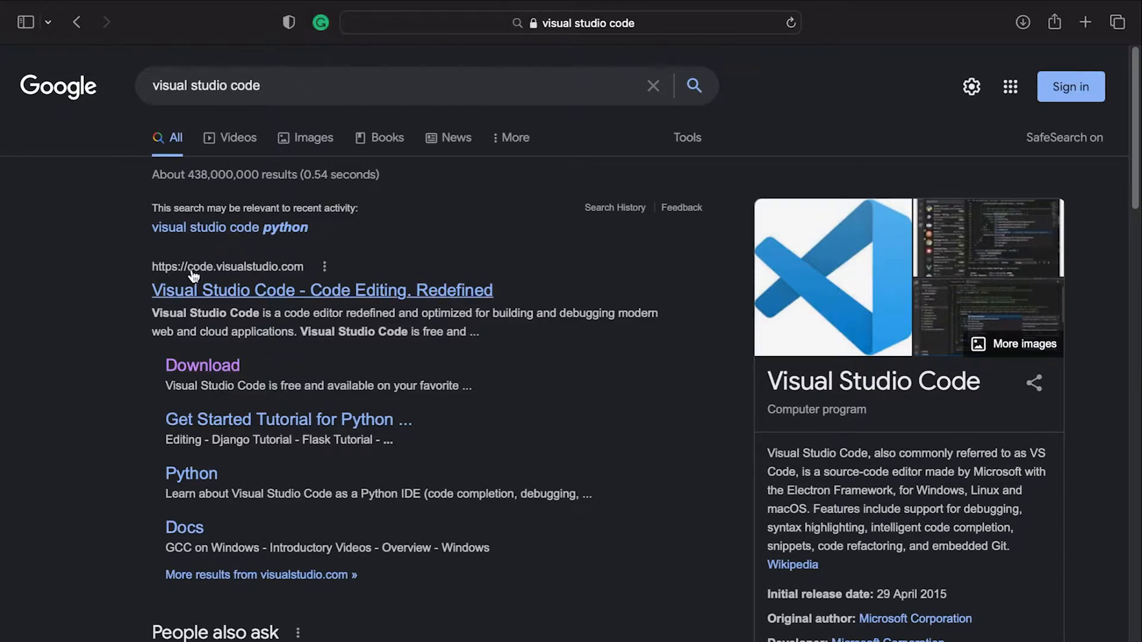
pyautogui.moveTo(207, 278)
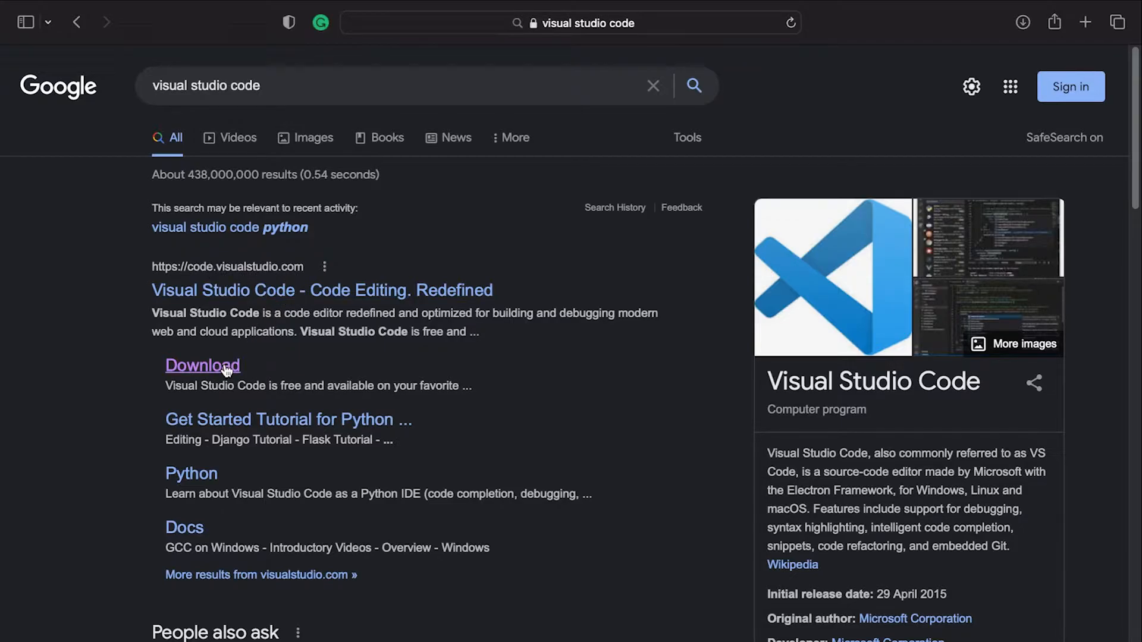
# Download Visual Studio Code for Mac from the official download page.
pyautogui.click(203, 365)
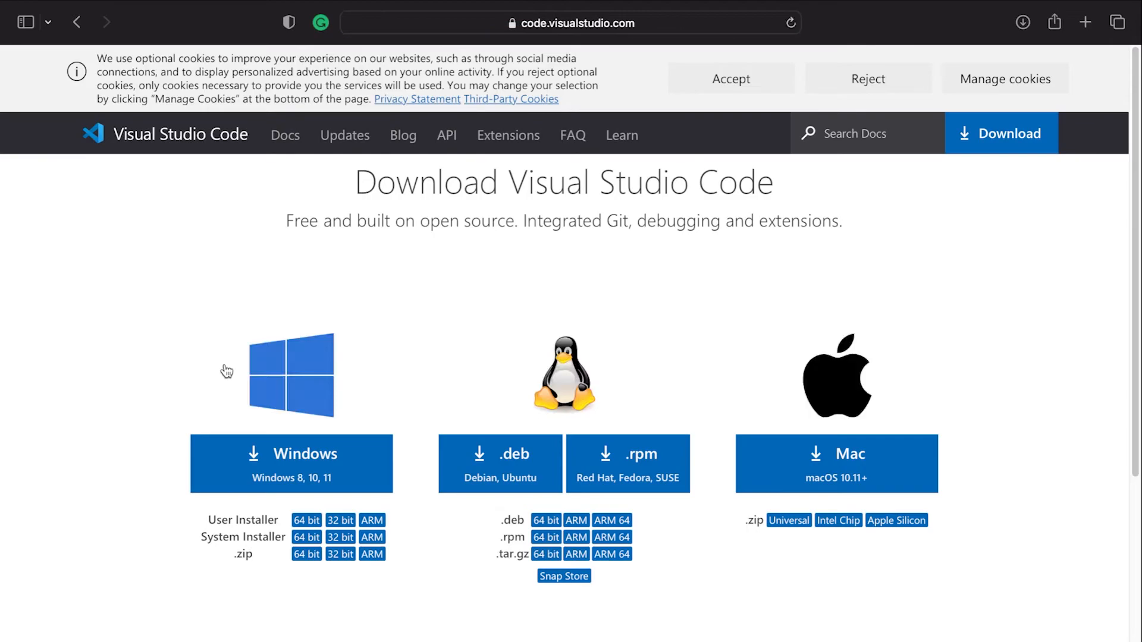
pyautogui.moveTo(785, 363)
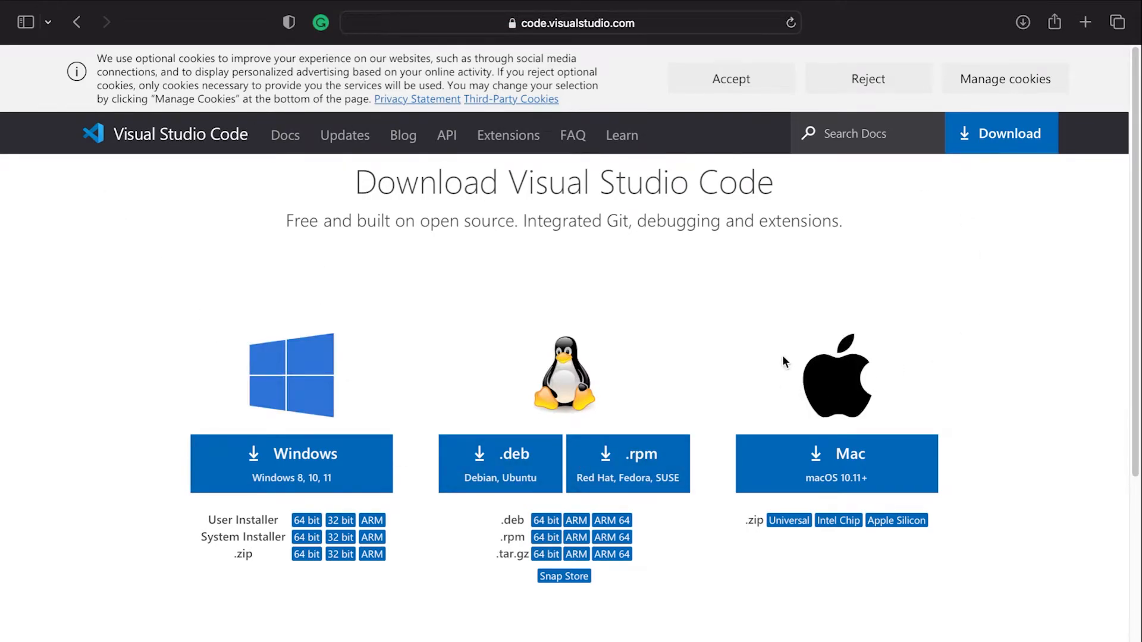
pyautogui.moveTo(698, 371)
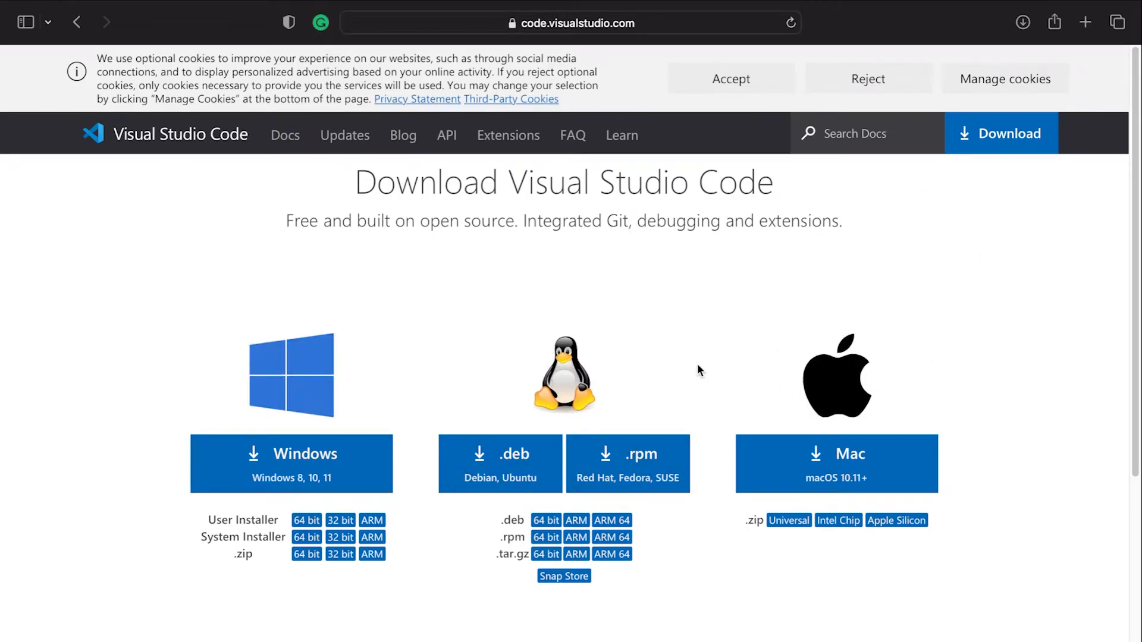
pyautogui.moveTo(408, 357)
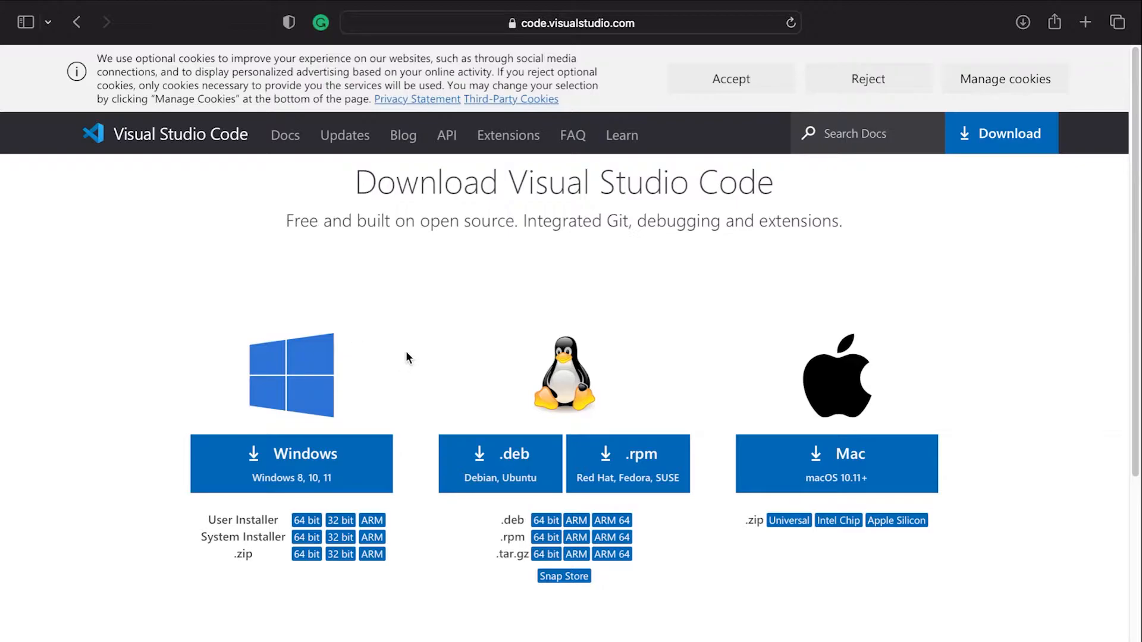
pyautogui.moveTo(1015, 254)
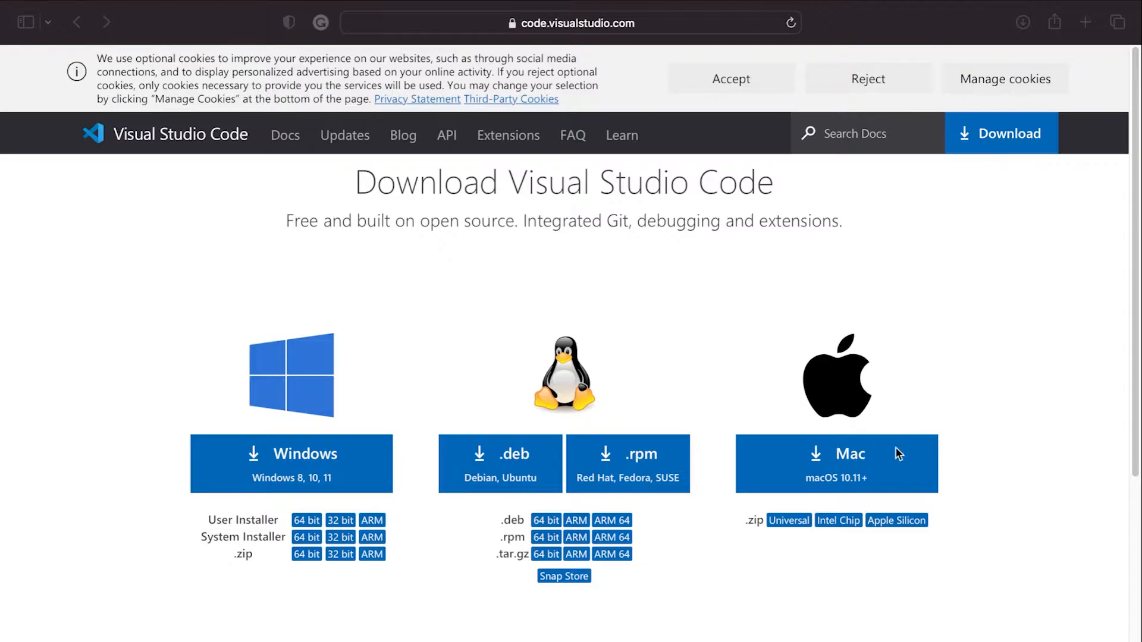
pyautogui.moveTo(942, 424)
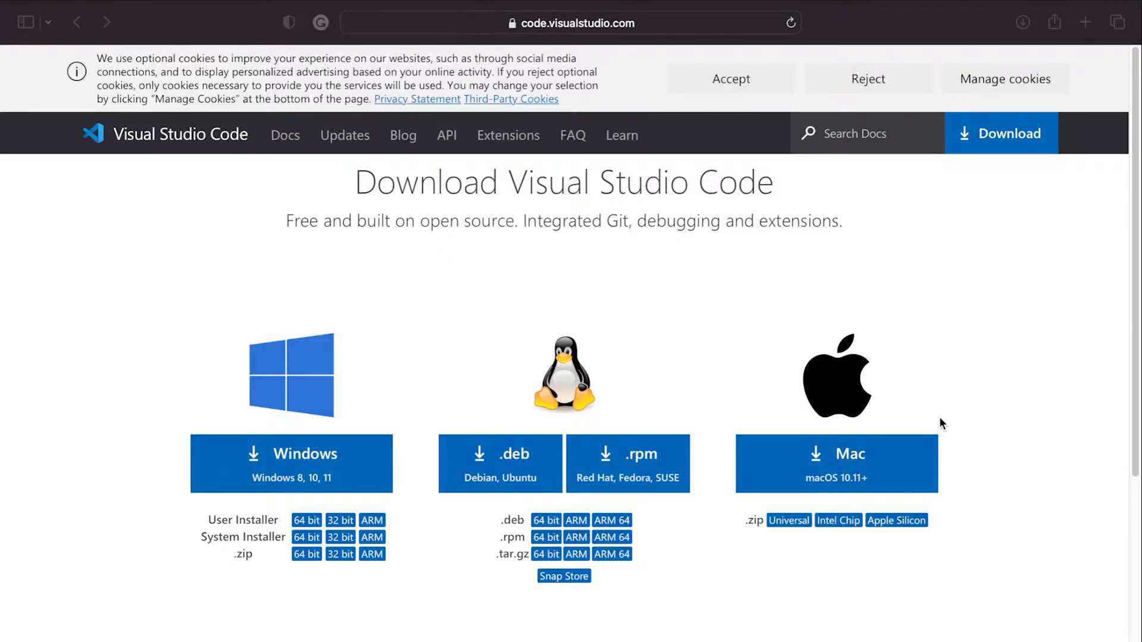
pyautogui.click(834, 463)
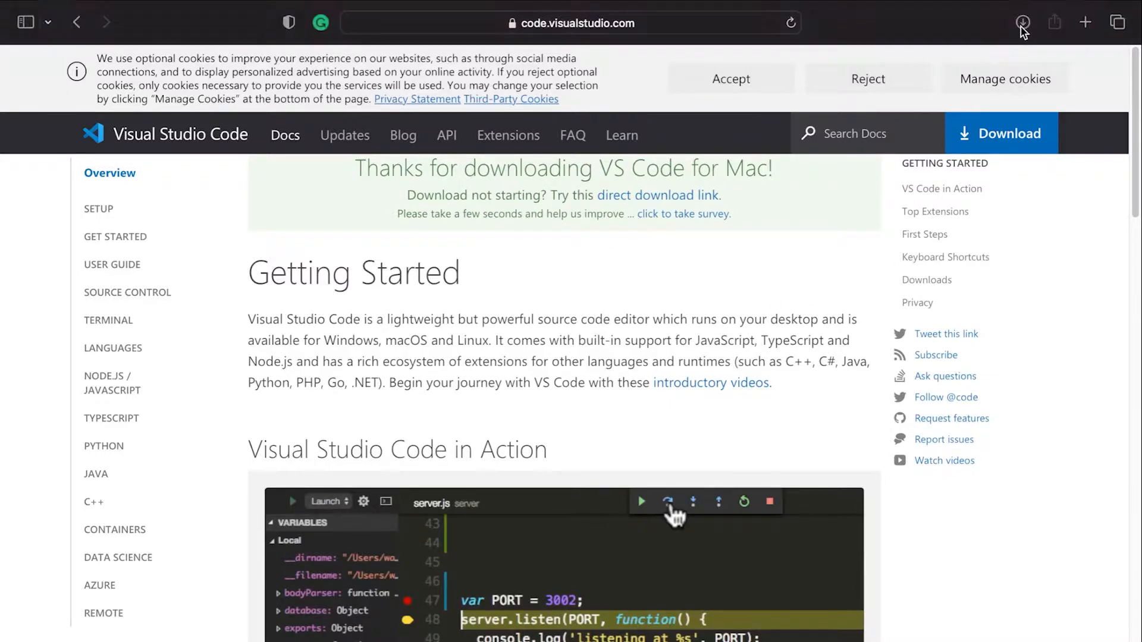
# Launch the downloaded Visual Studio Code-2.app from Safari's Downloads list.
pyautogui.click(1023, 23)
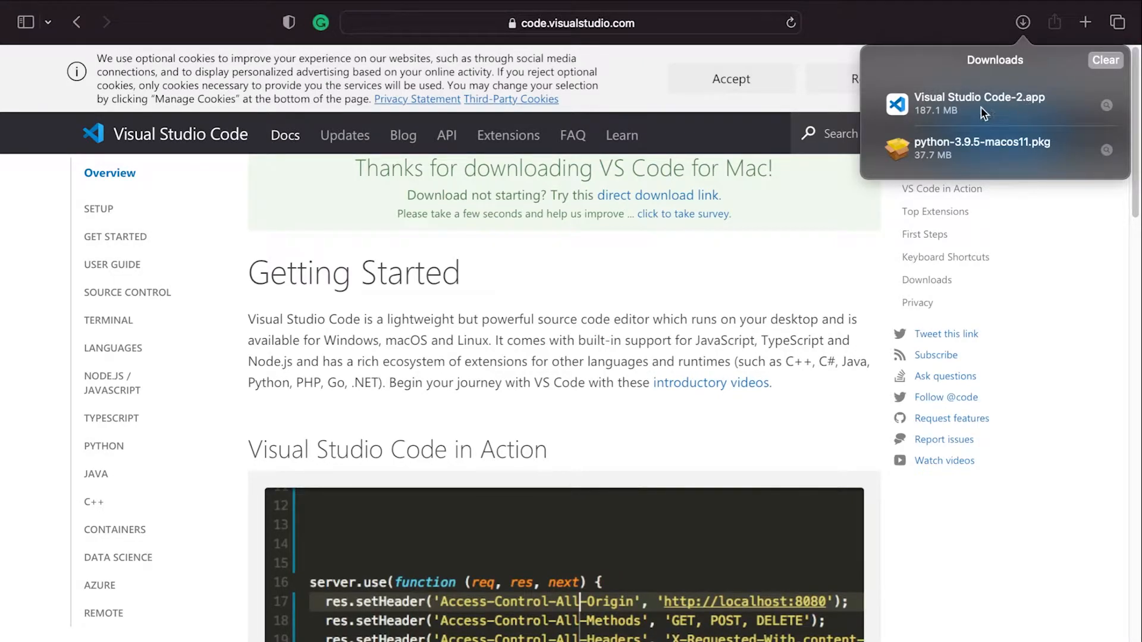
pyautogui.click(979, 103)
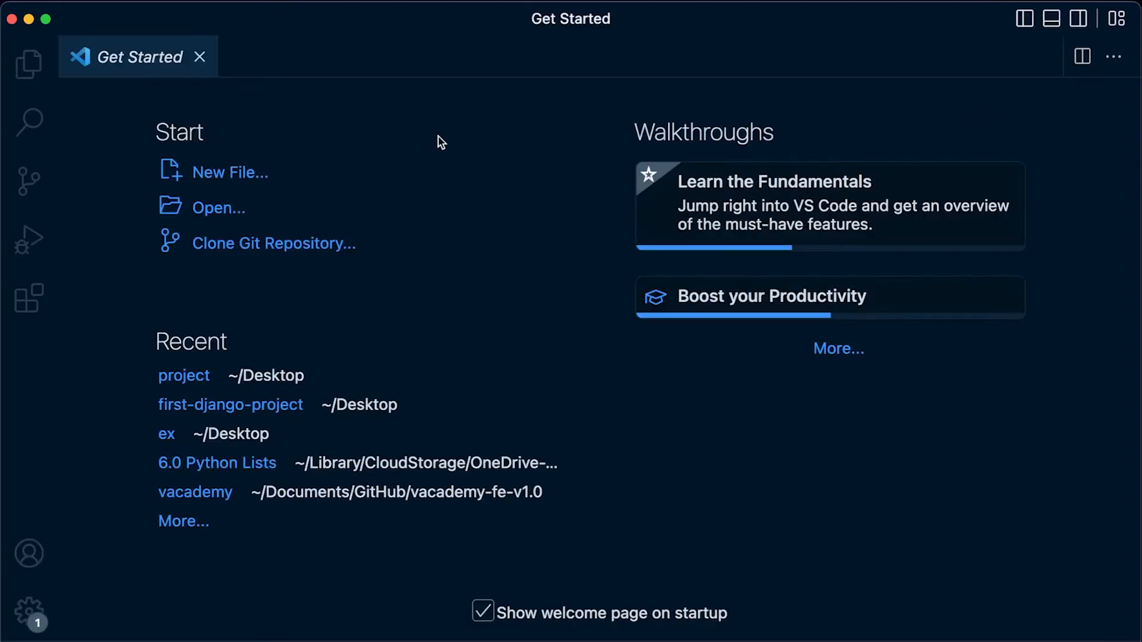
pyautogui.moveTo(428, 139)
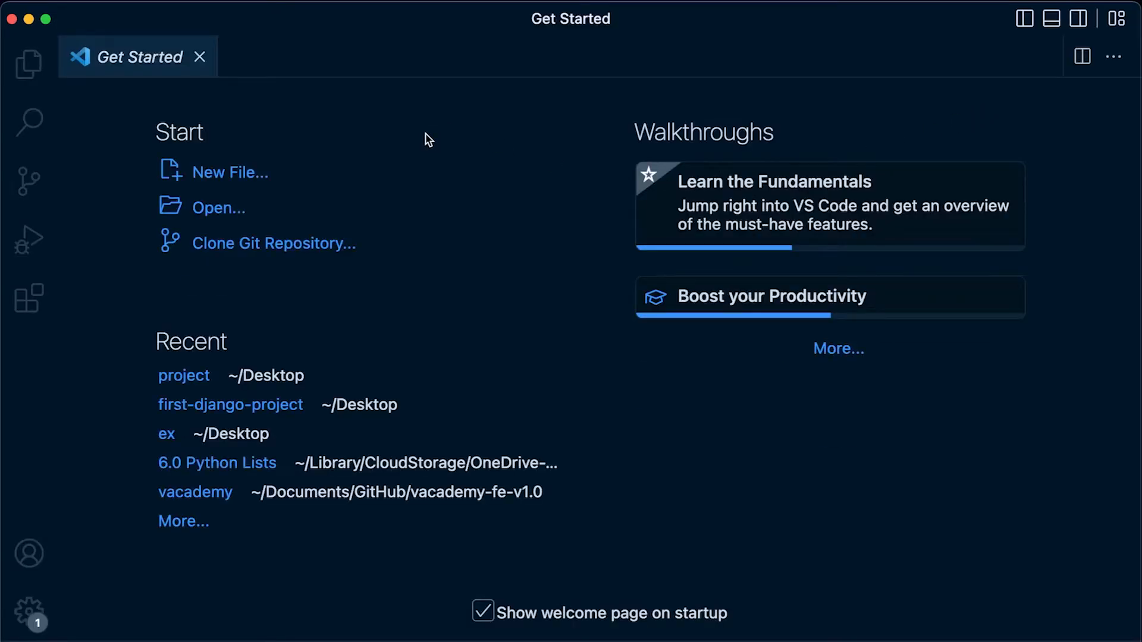
pyautogui.moveTo(285, 118)
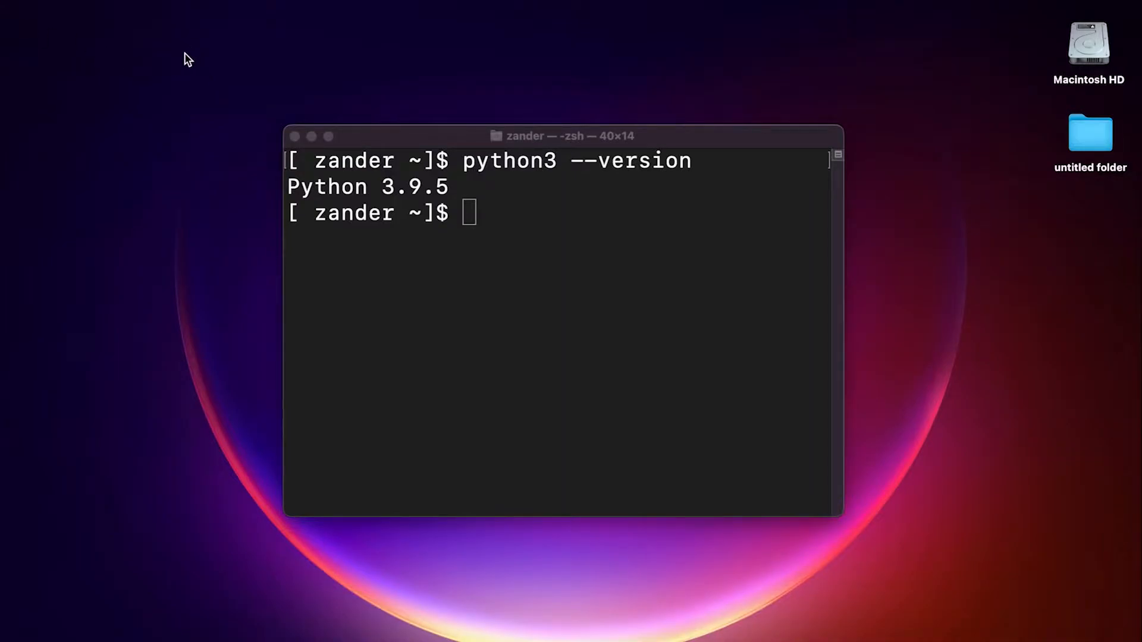
pyautogui.moveTo(162, 183)
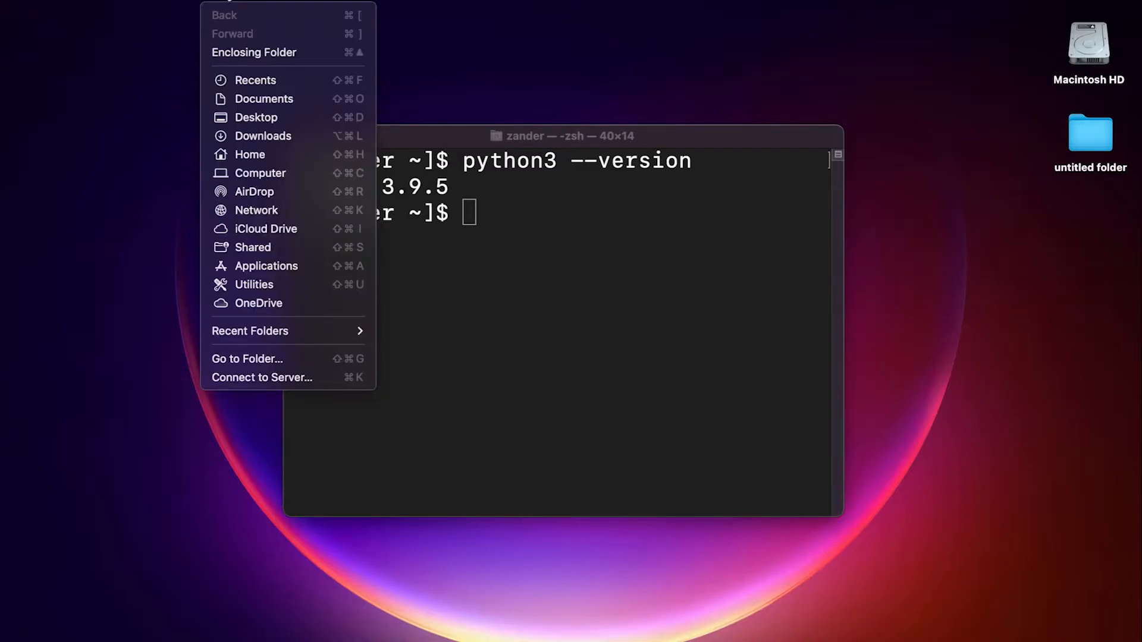
pyautogui.moveTo(265, 265)
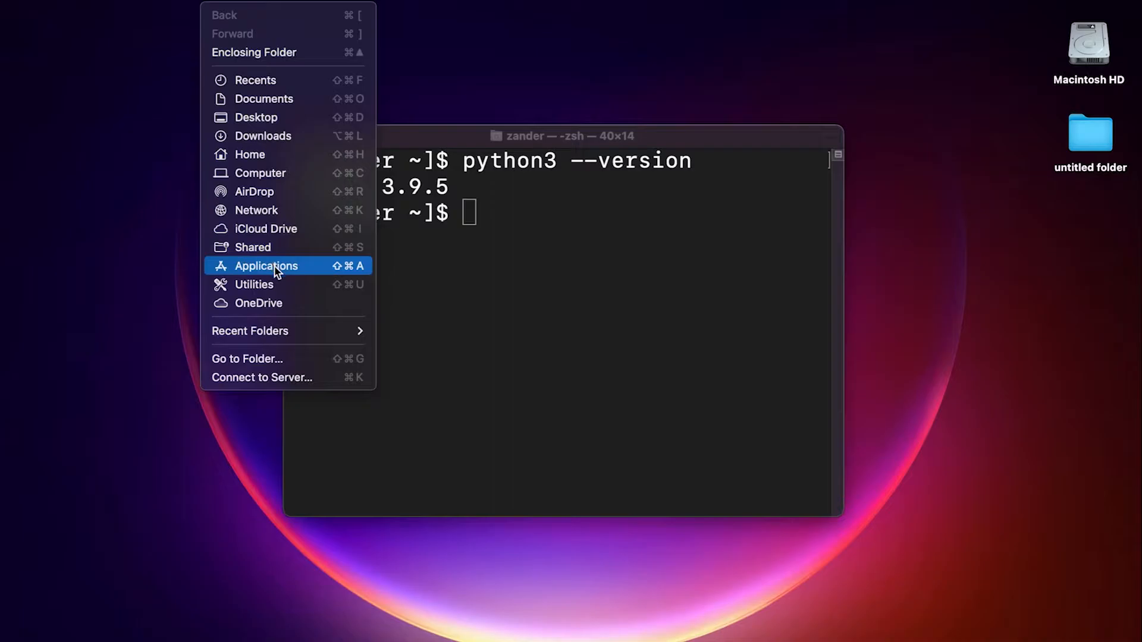
# Go to the Applications folder listing Visual Studio Code.app.
pyautogui.click(265, 266)
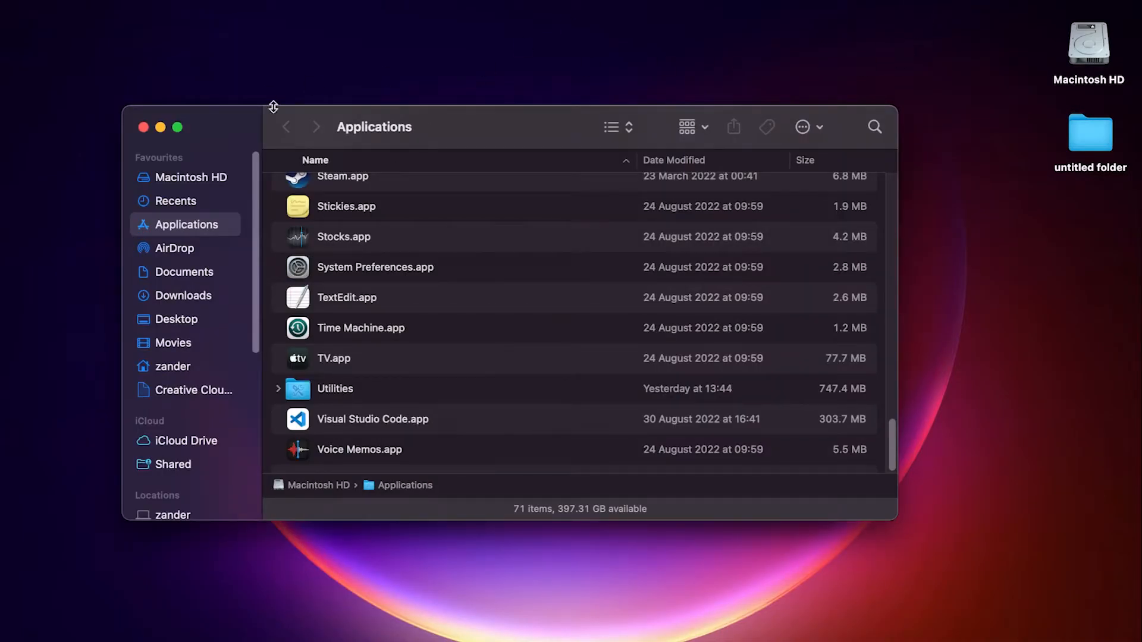
pyautogui.moveTo(195, 304)
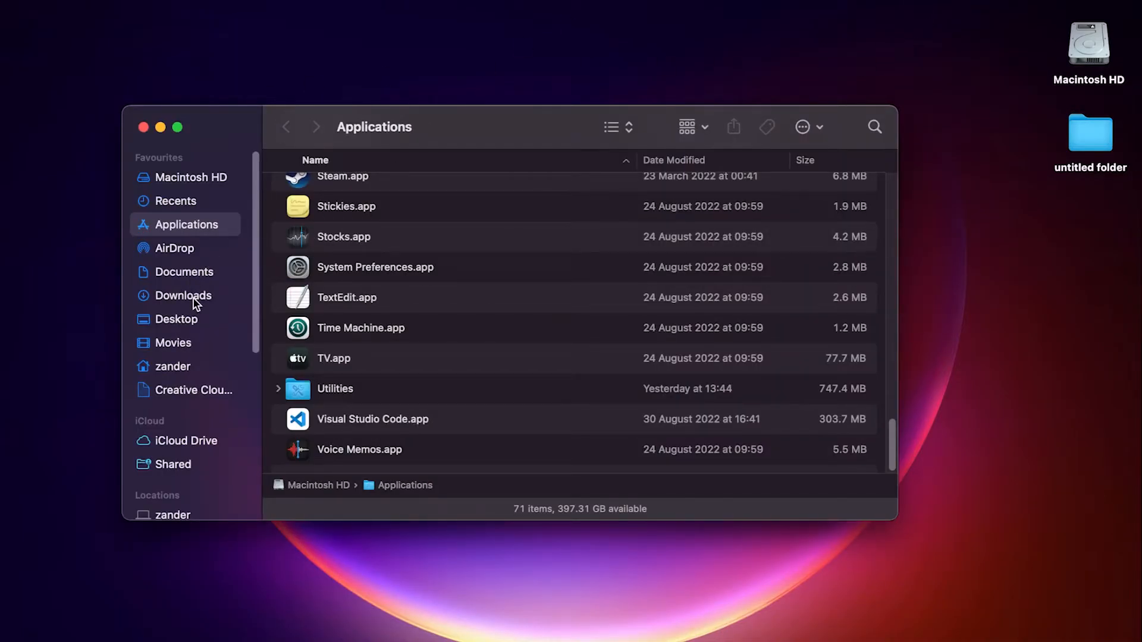
pyautogui.moveTo(466, 314)
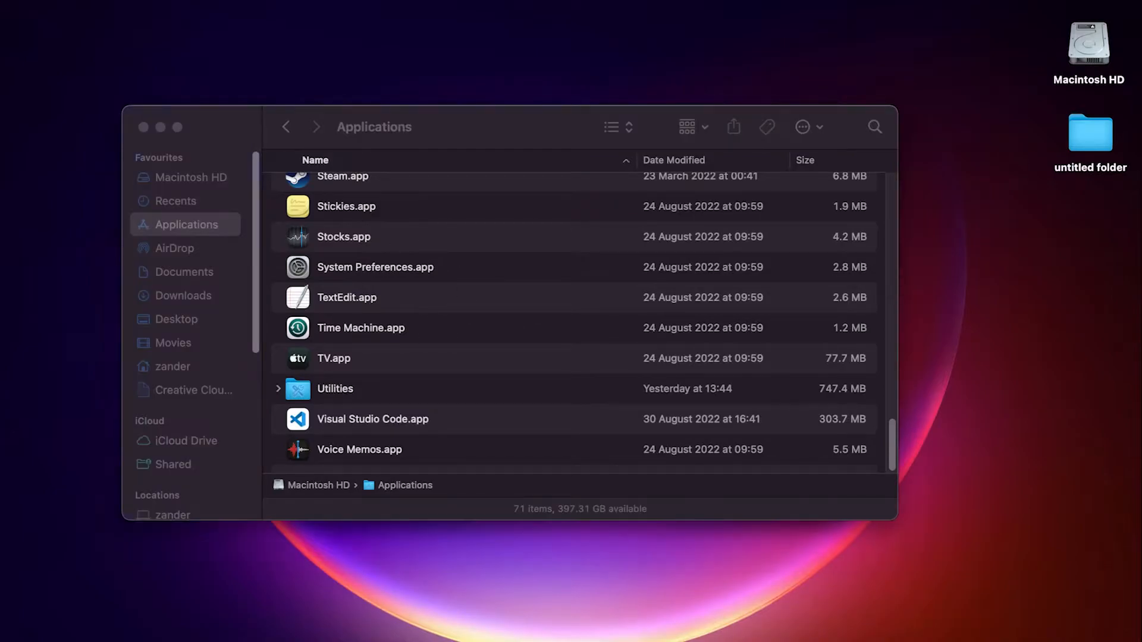
pyautogui.moveTo(183, 271)
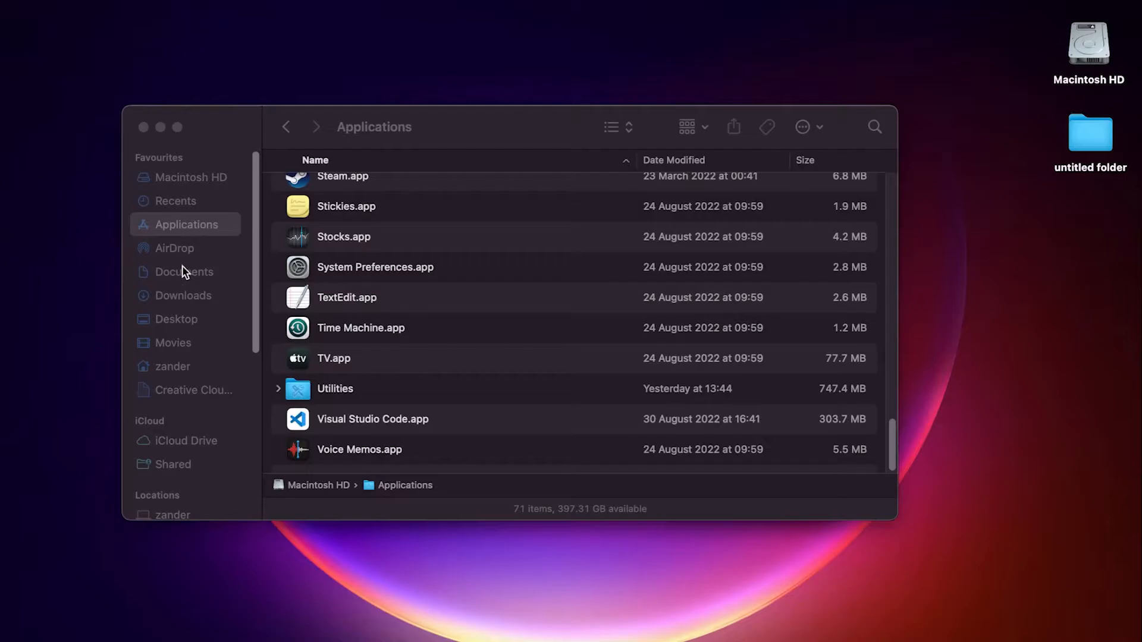
# Move the downloaded Visual Studio Code app toward Applications and return to that folder.
pyautogui.click(184, 295)
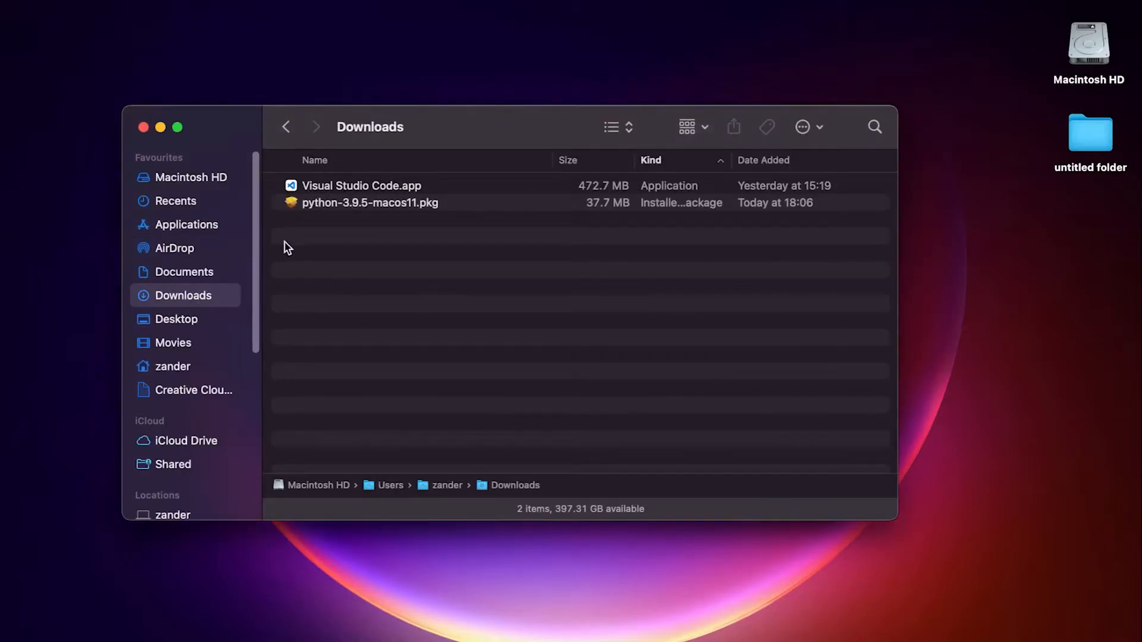
pyautogui.click(360, 185)
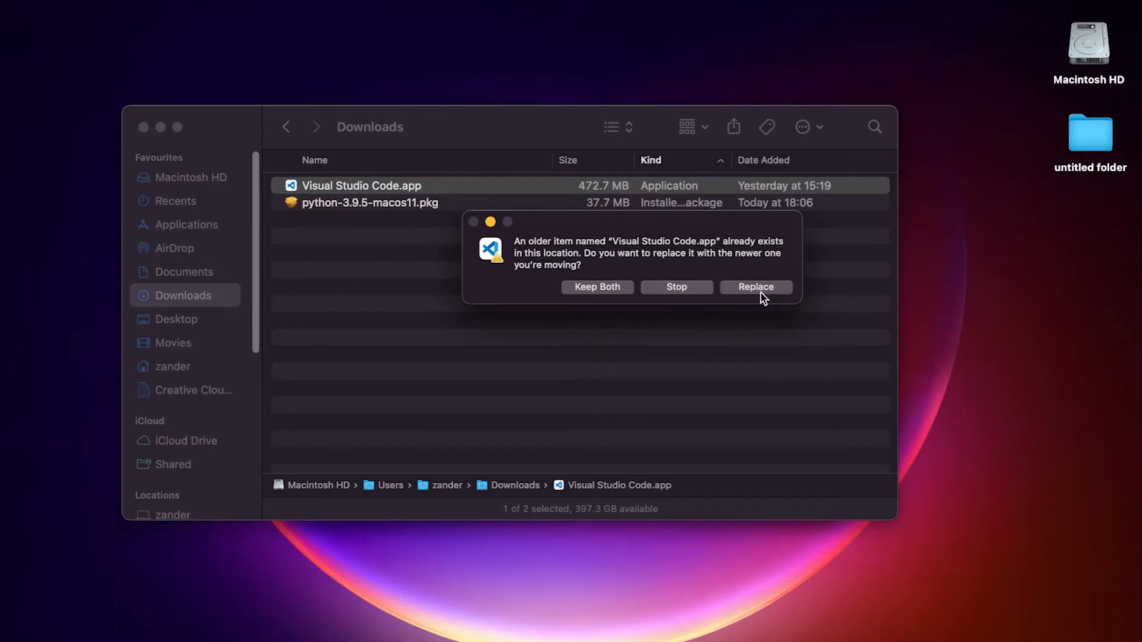
pyautogui.moveTo(453, 253)
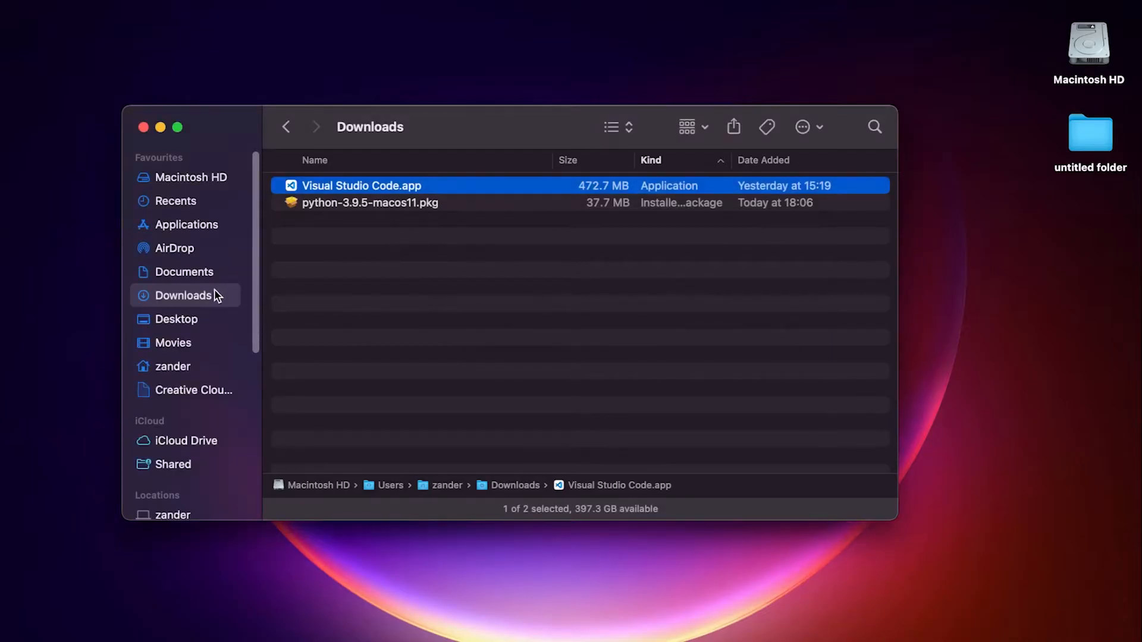
pyautogui.click(188, 224)
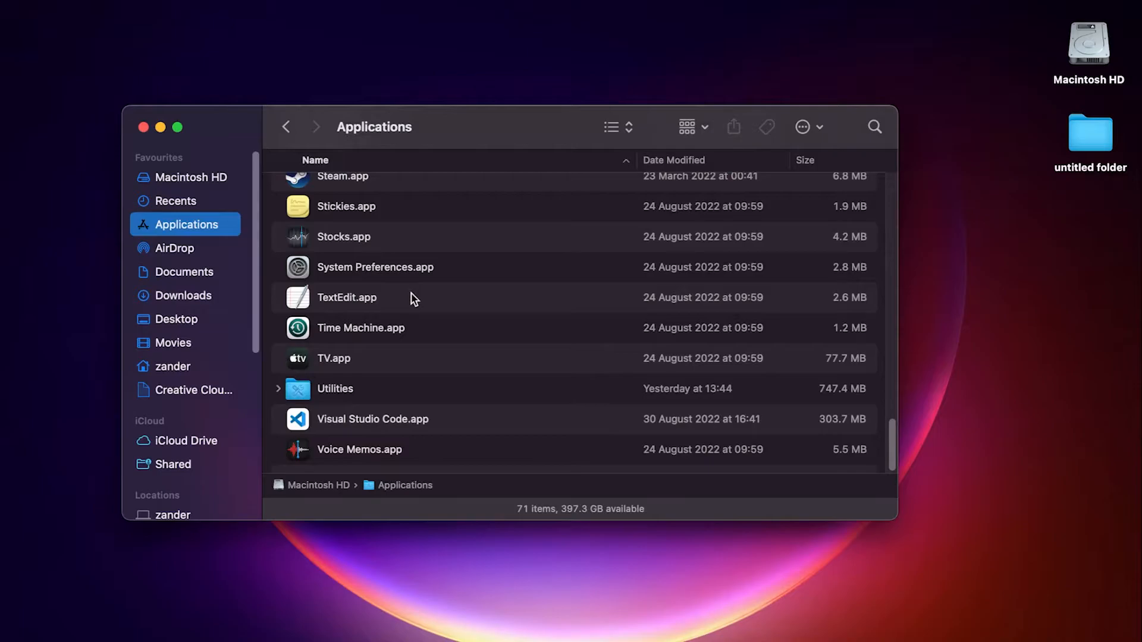
pyautogui.moveTo(336, 429)
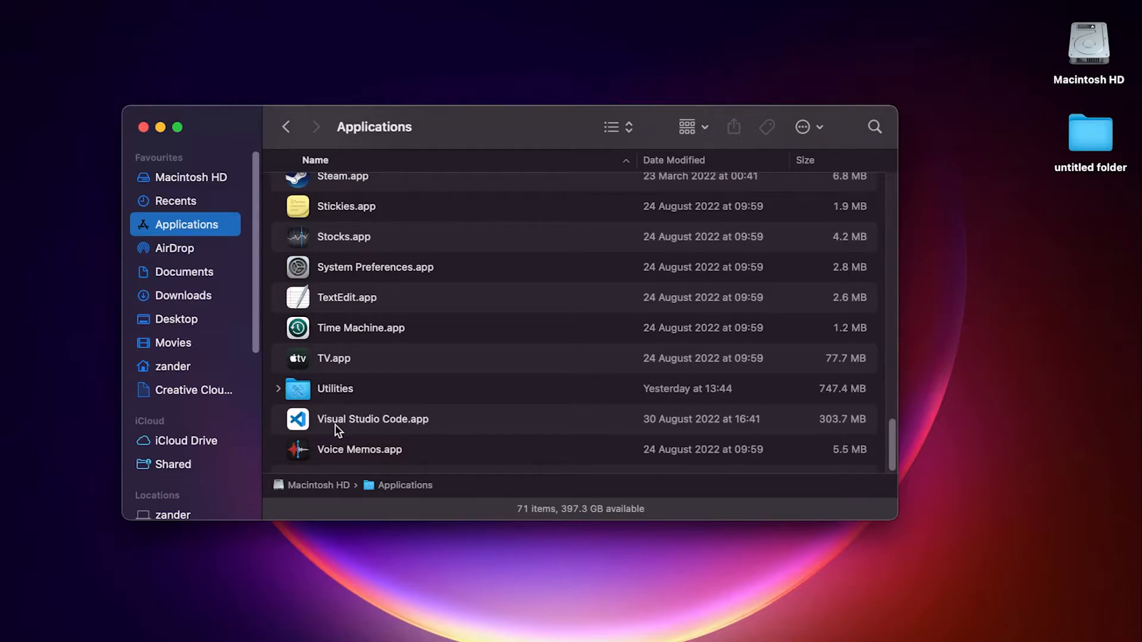
pyautogui.moveTo(365, 385)
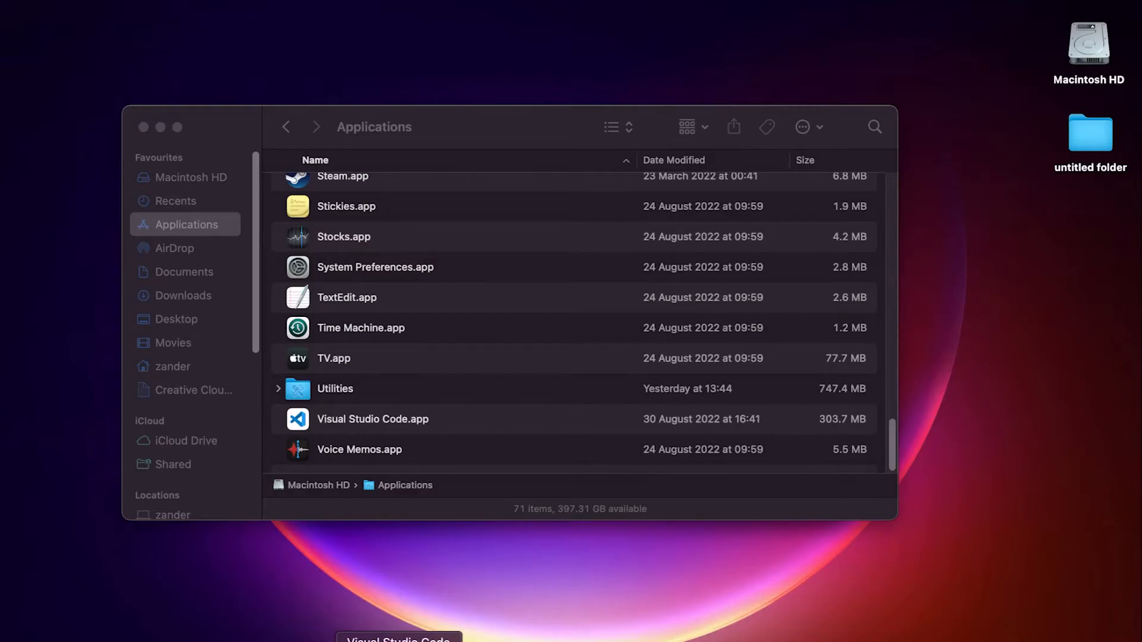
# Launch Visual Studio Code.app from Applications and show its empty Explorer sidebar.
pyautogui.doubleClick(372, 419)
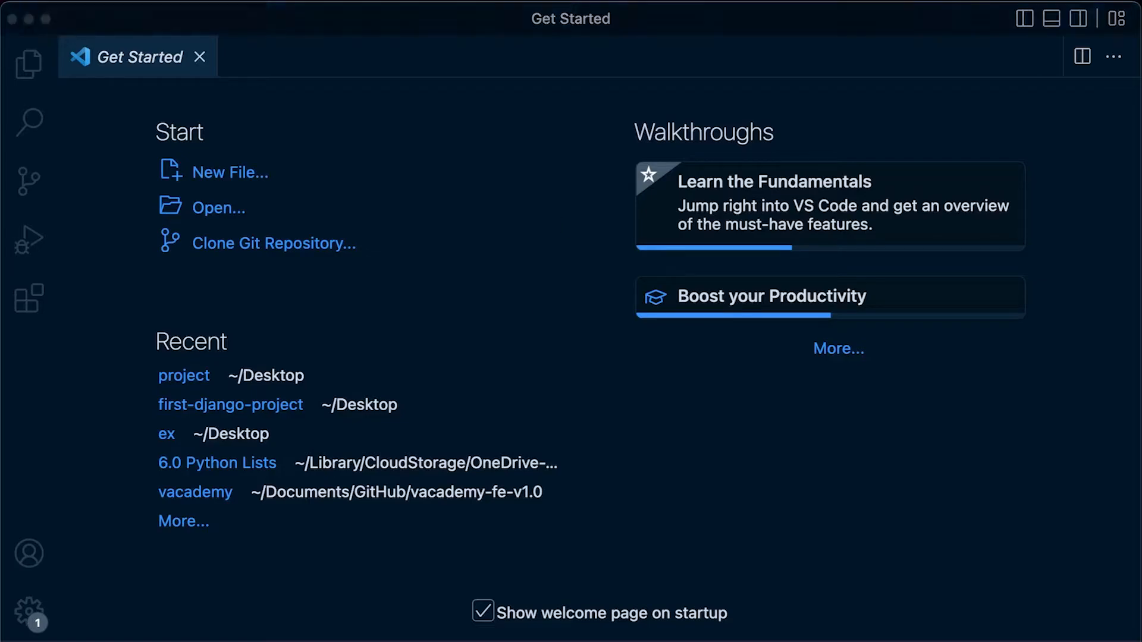
pyautogui.moveTo(7, 54)
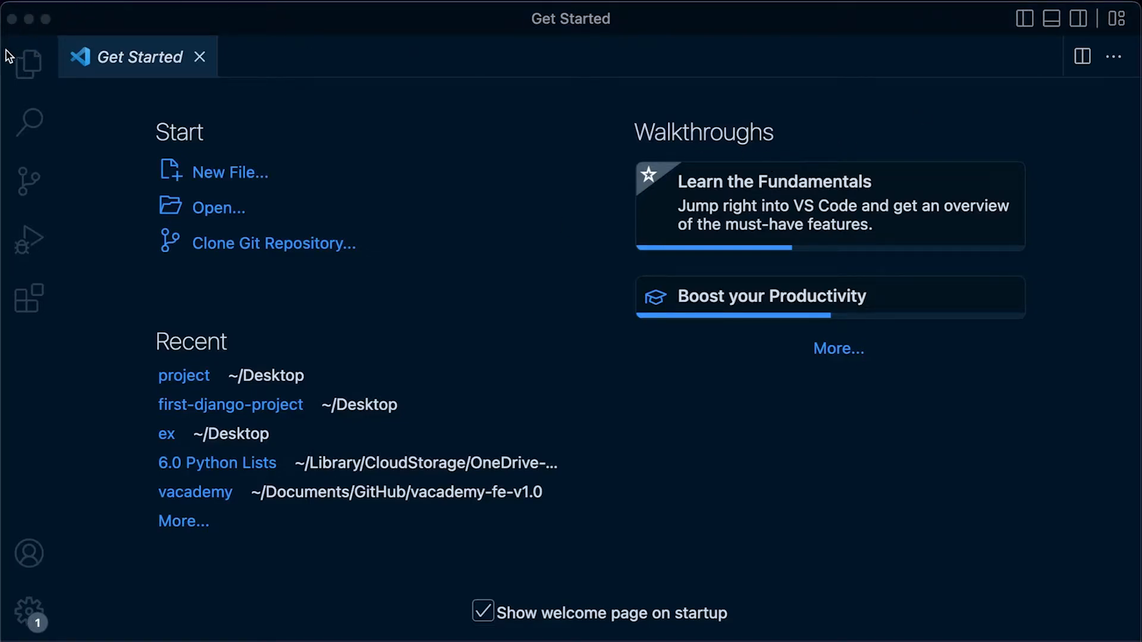
pyautogui.click(27, 64)
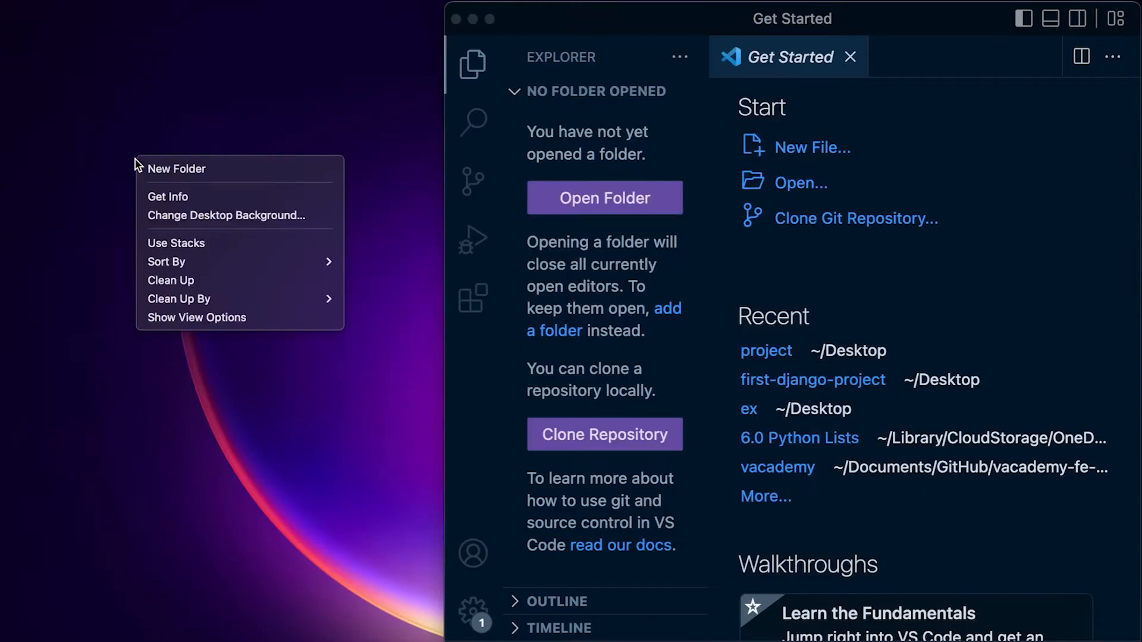
# Create a new desktop folder named project1.
pyautogui.click(176, 168)
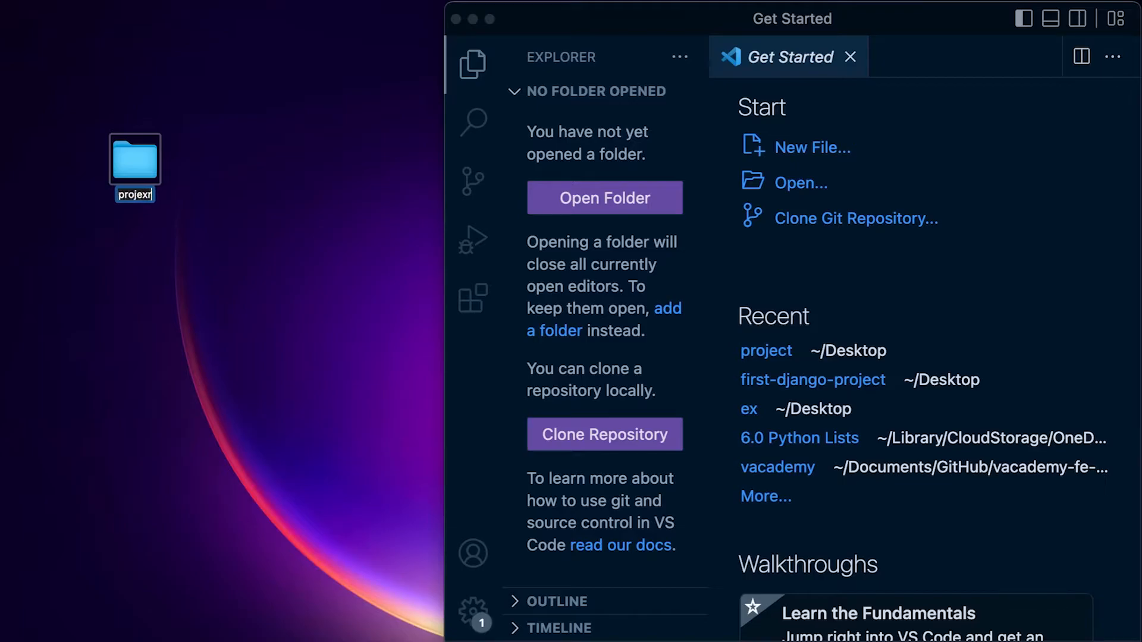
pyautogui.write('project1')
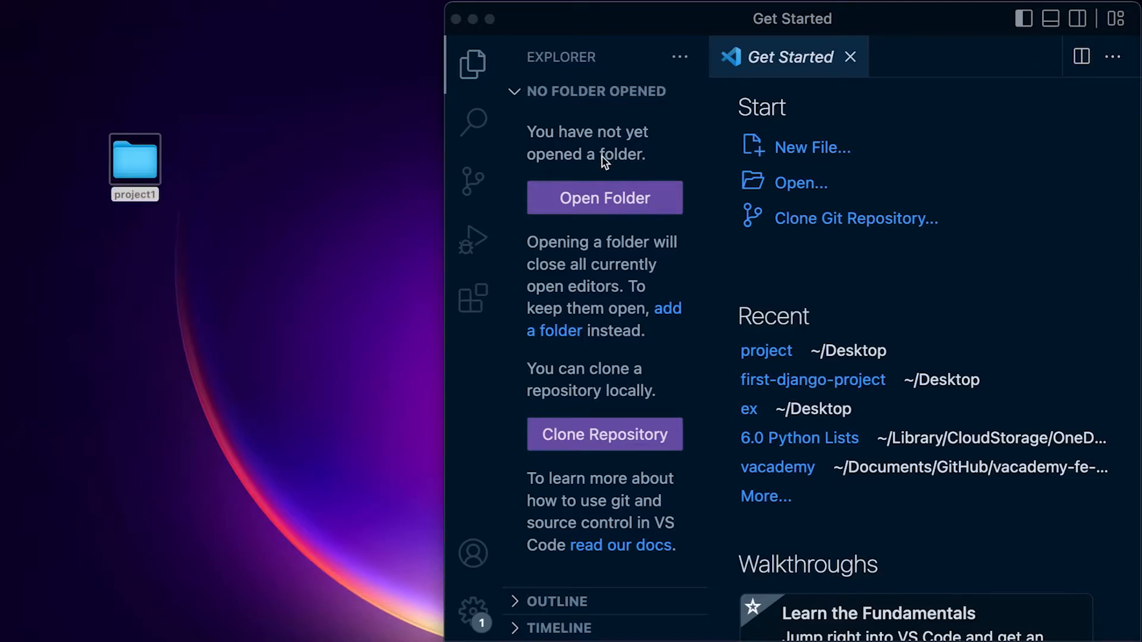
pyautogui.moveTo(270, 148)
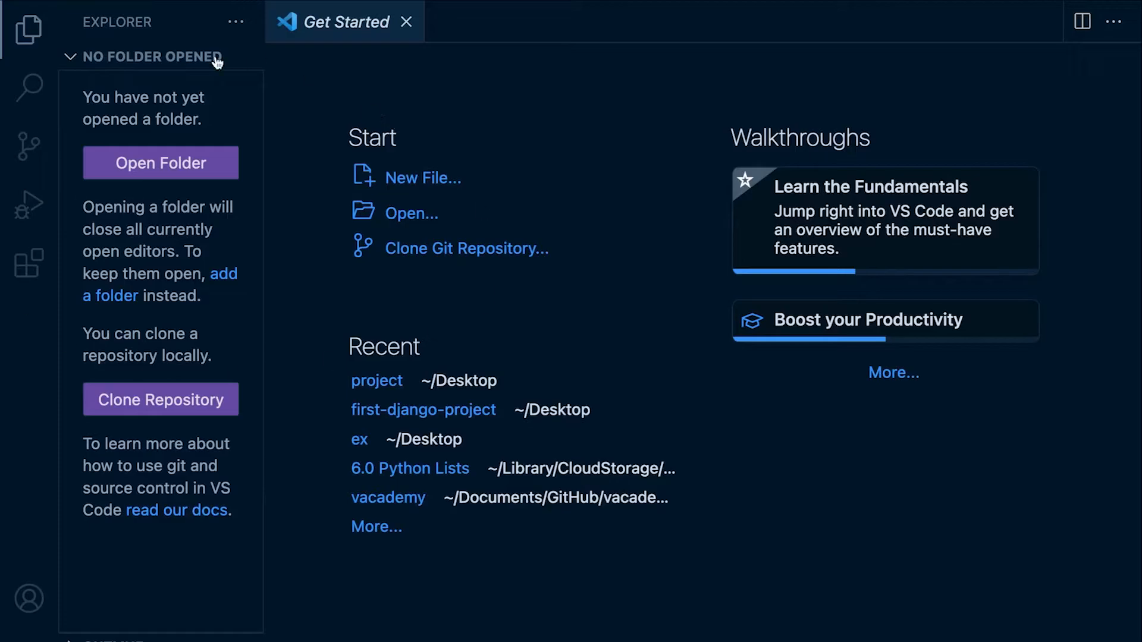
pyautogui.moveTo(161, 163)
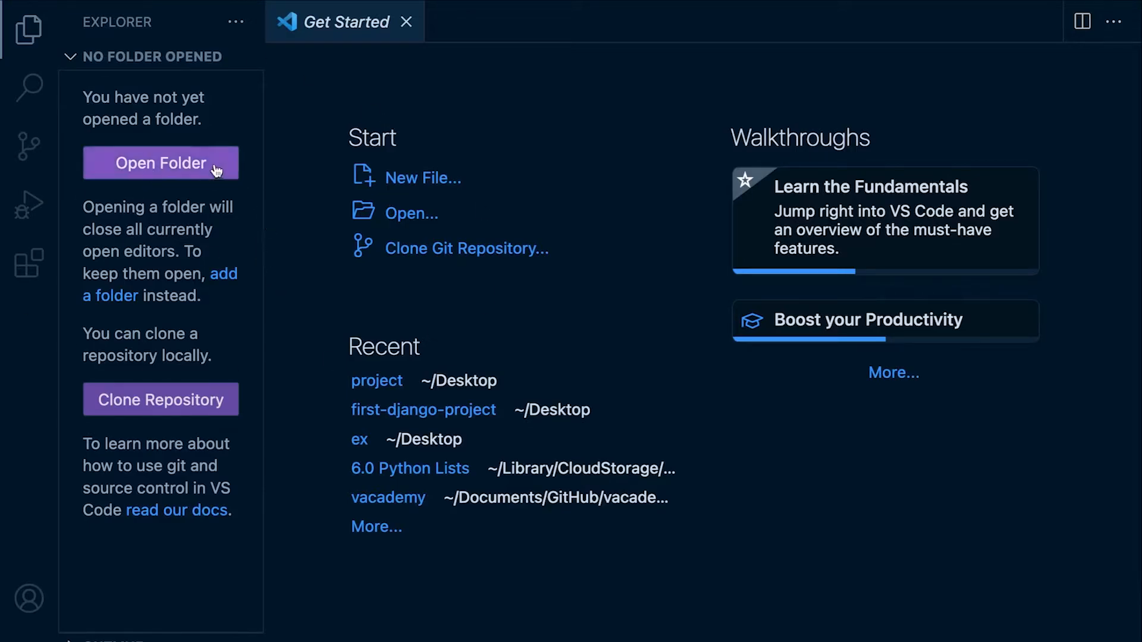
pyautogui.moveTo(391, 217)
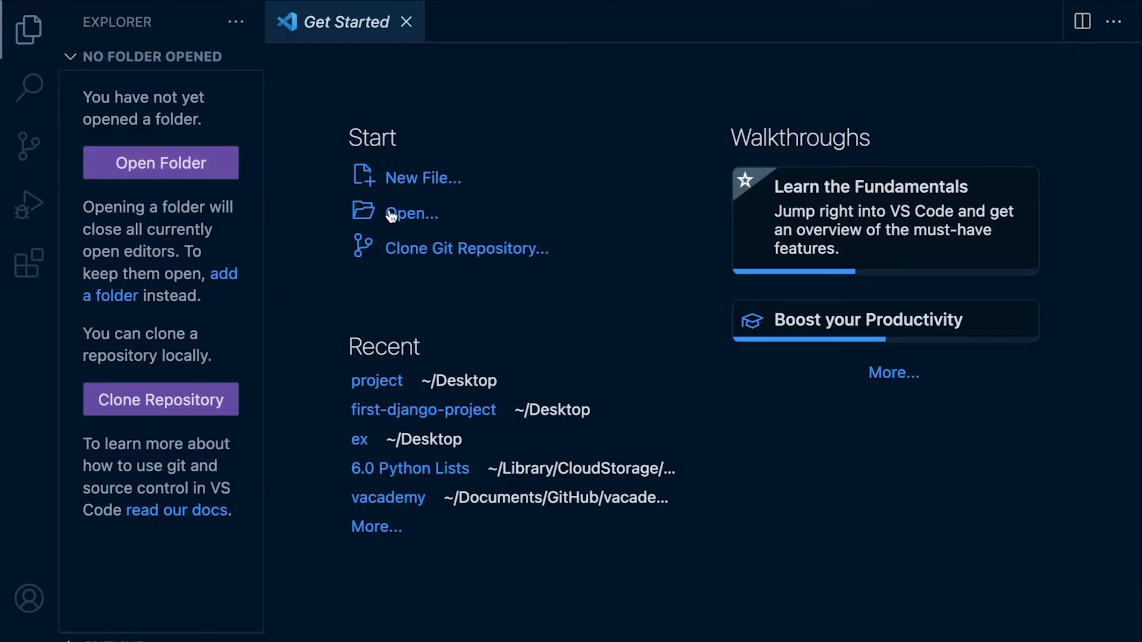
pyautogui.moveTo(411, 213)
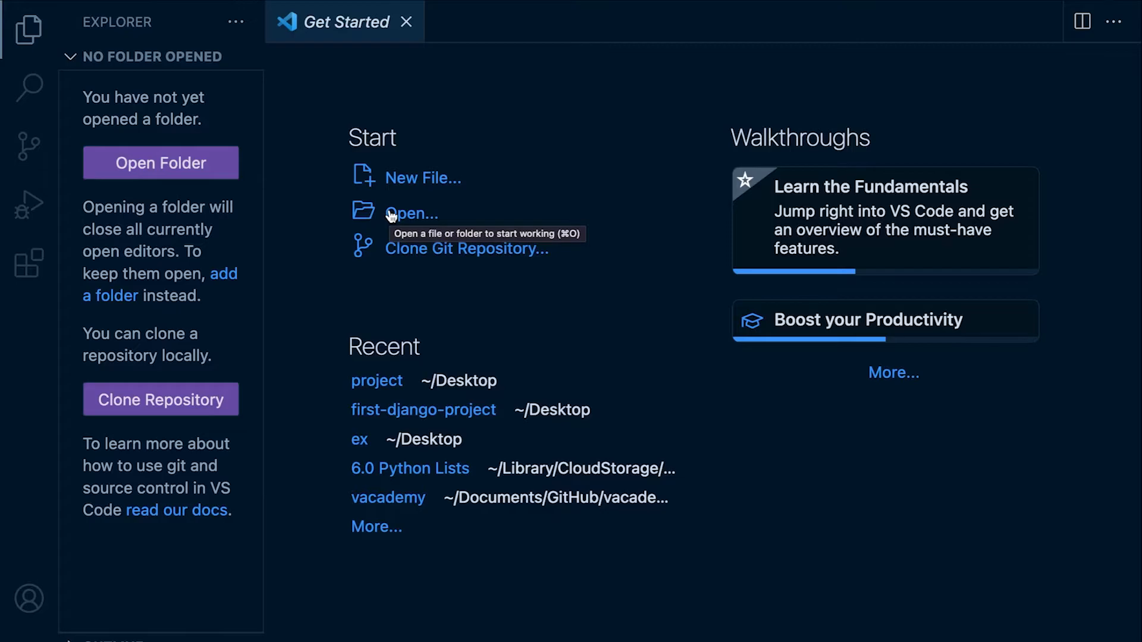
pyautogui.moveTo(161, 163)
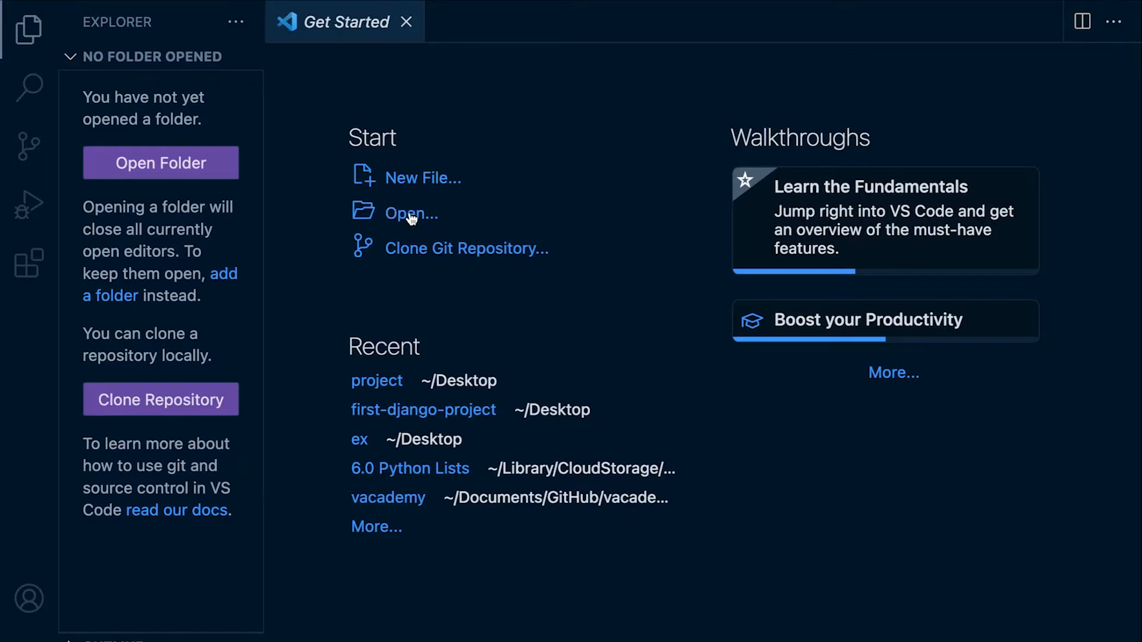
# Open the desktop project1 folder as the workspace and trust its authors.
pyautogui.click(411, 213)
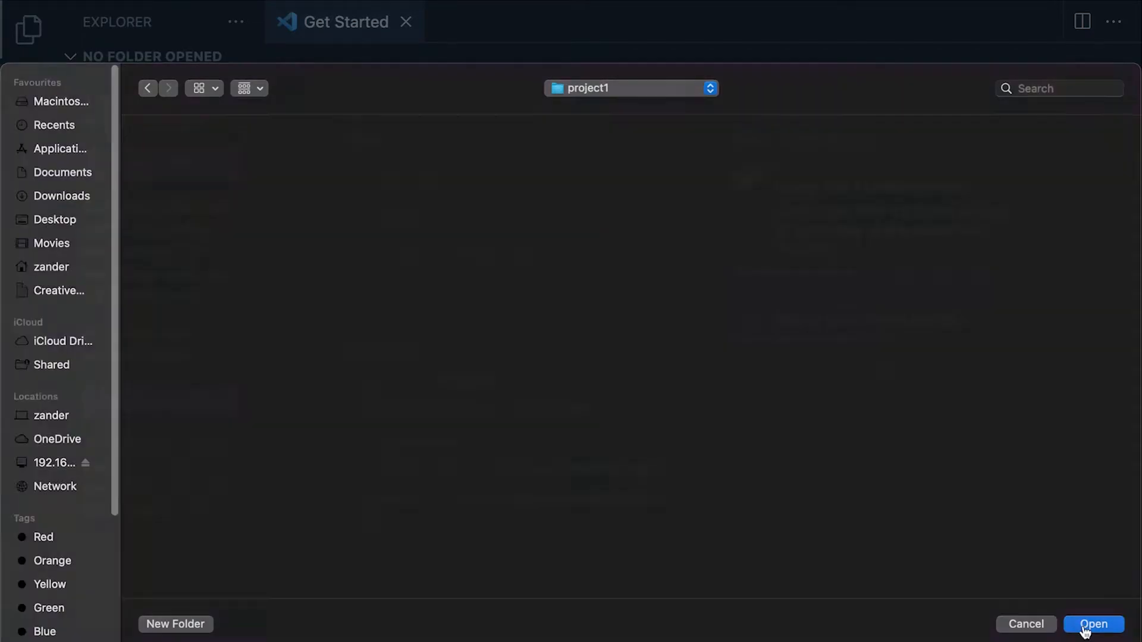
pyautogui.click(1093, 624)
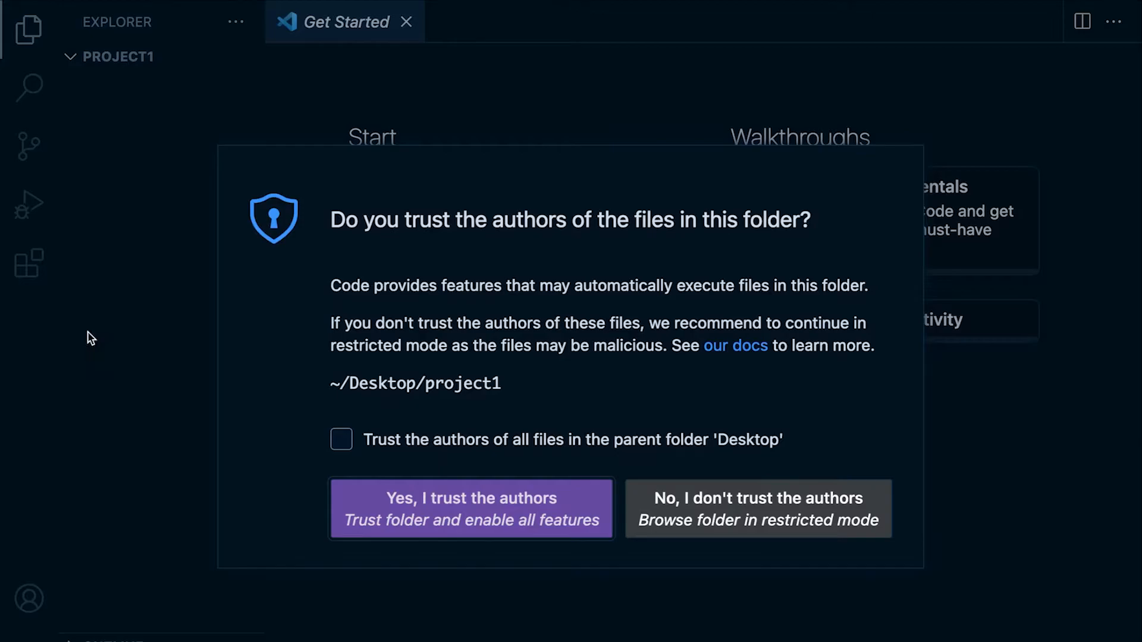
pyautogui.click(471, 507)
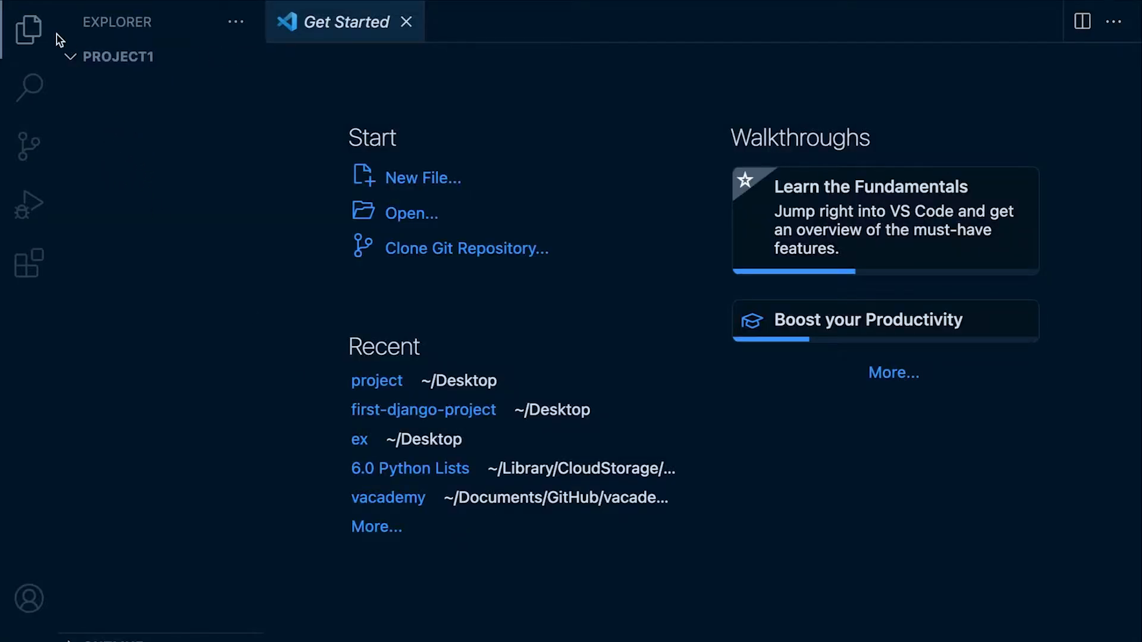
pyautogui.click(28, 86)
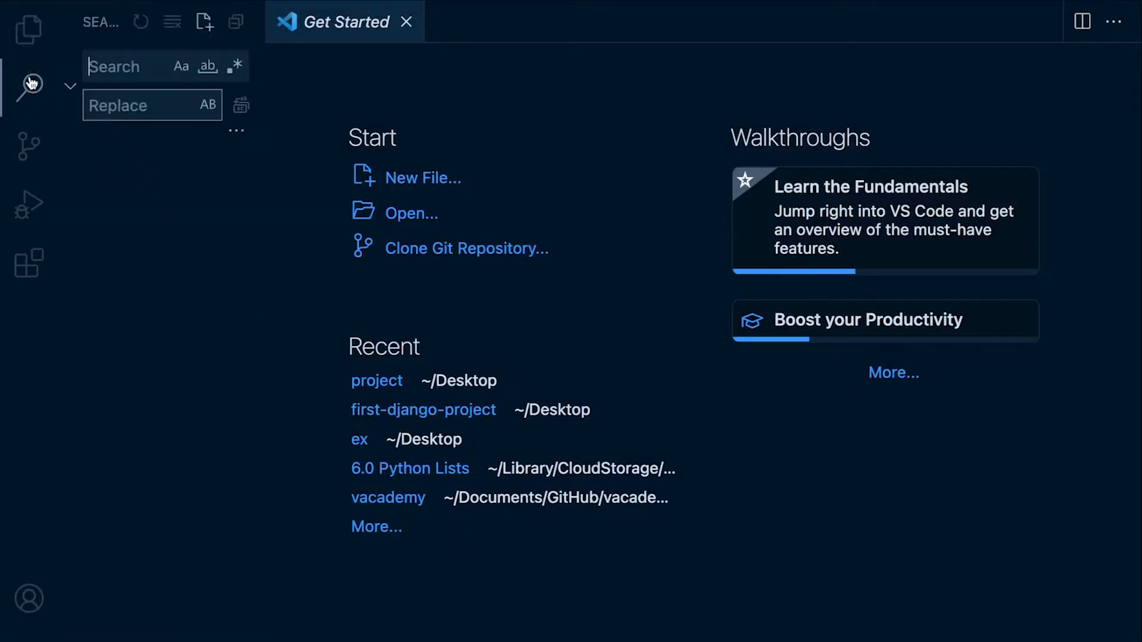
# Create a new file example.py in project1 from the Explorer.
pyautogui.click(28, 29)
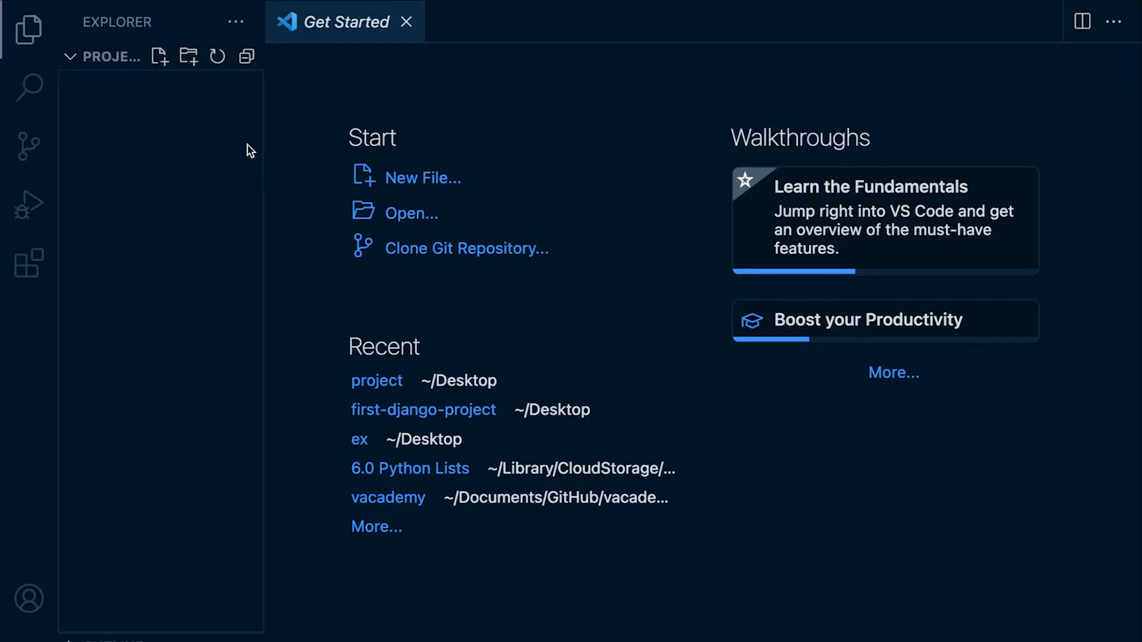
pyautogui.moveTo(175, 517)
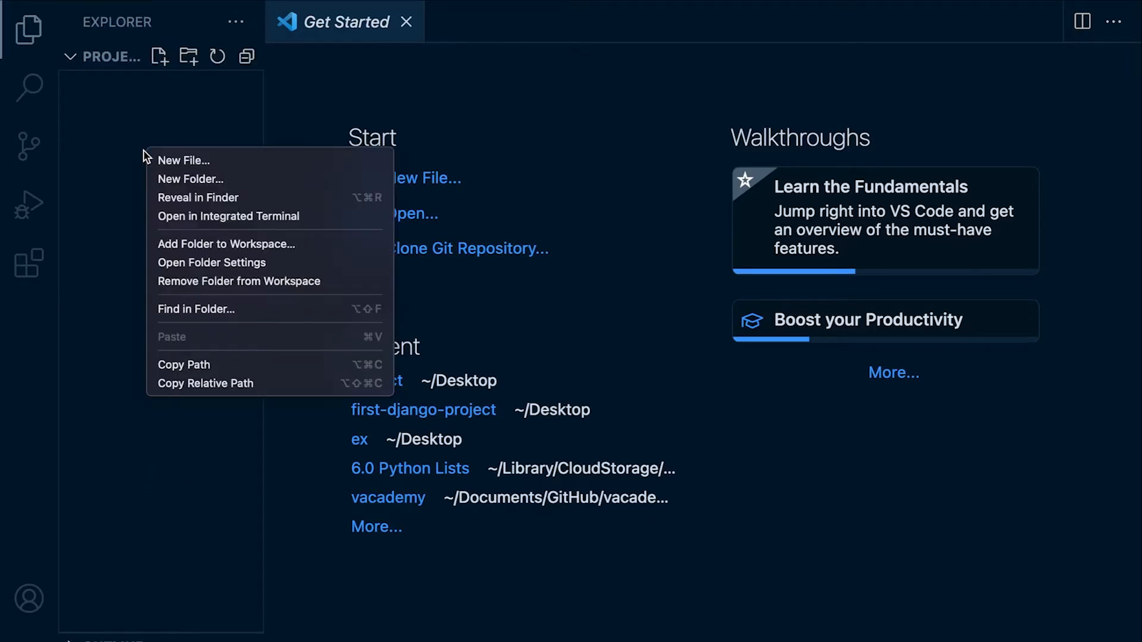
pyautogui.click(183, 160)
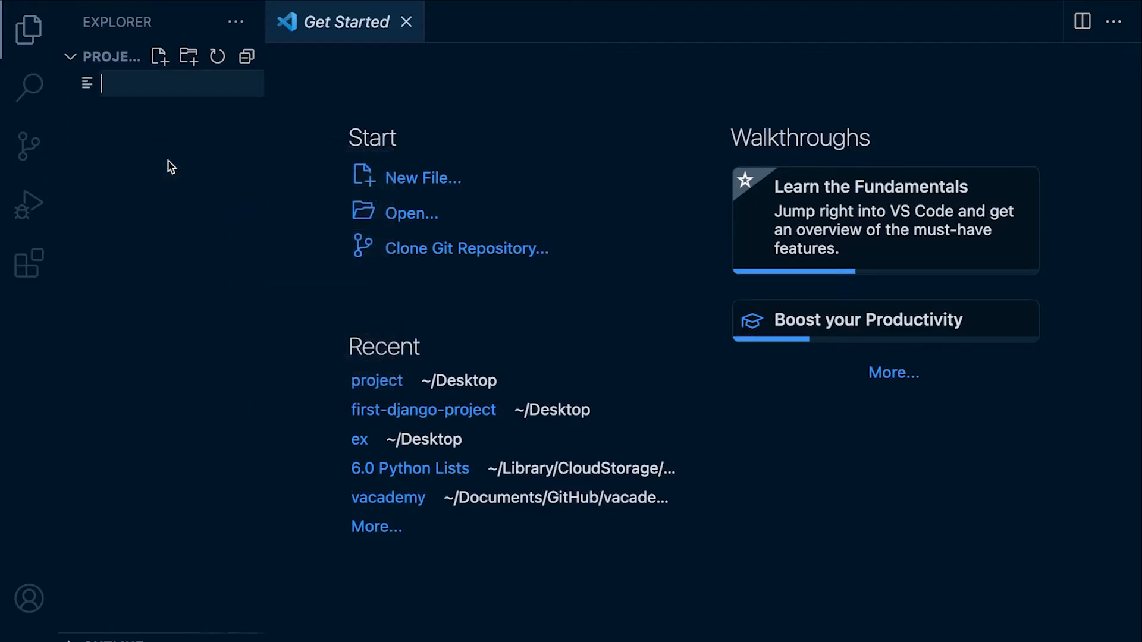
pyautogui.write('example.py')
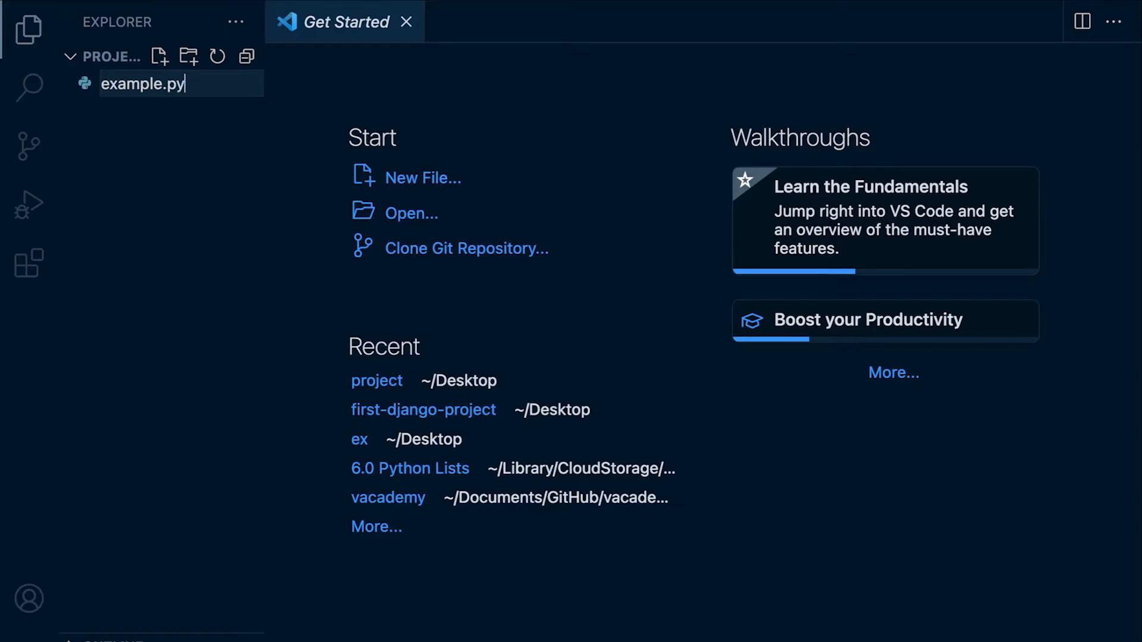
pyautogui.press('Enter')
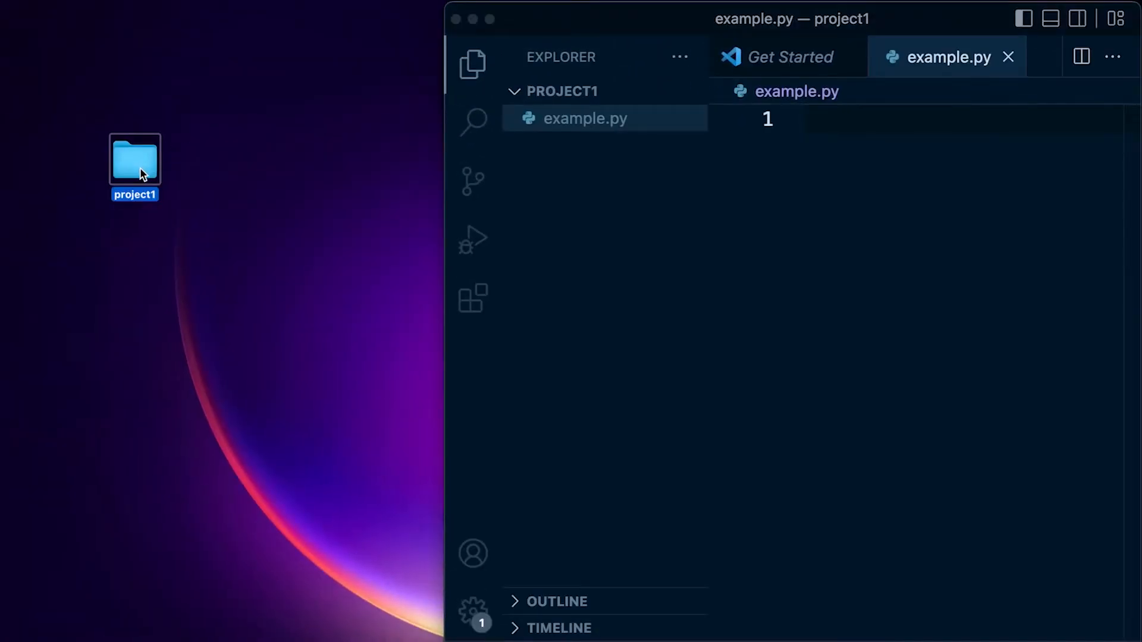
pyautogui.doubleClick(134, 161)
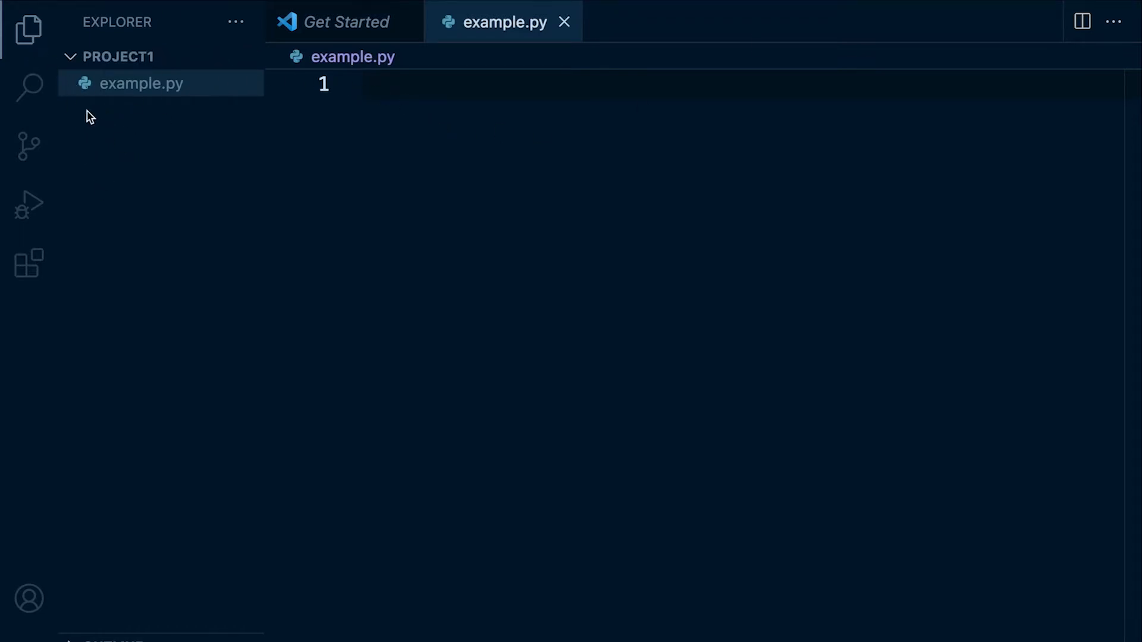
# Glance at Source Control, then close the Get Started tab leaving example.py open.
pyautogui.click(29, 145)
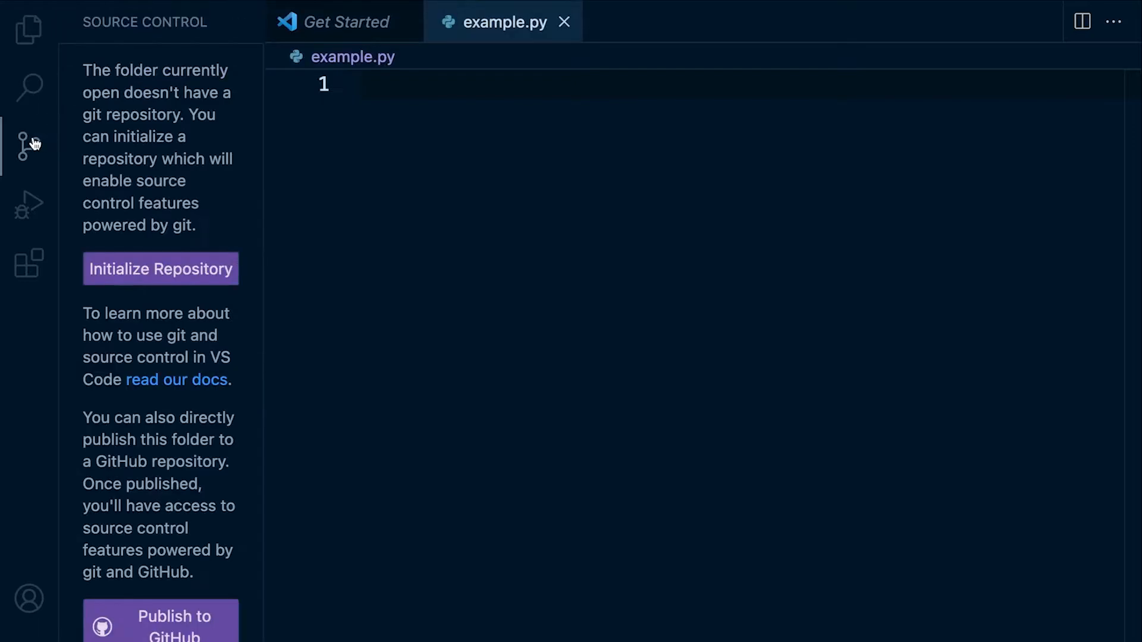
pyautogui.moveTo(27, 28)
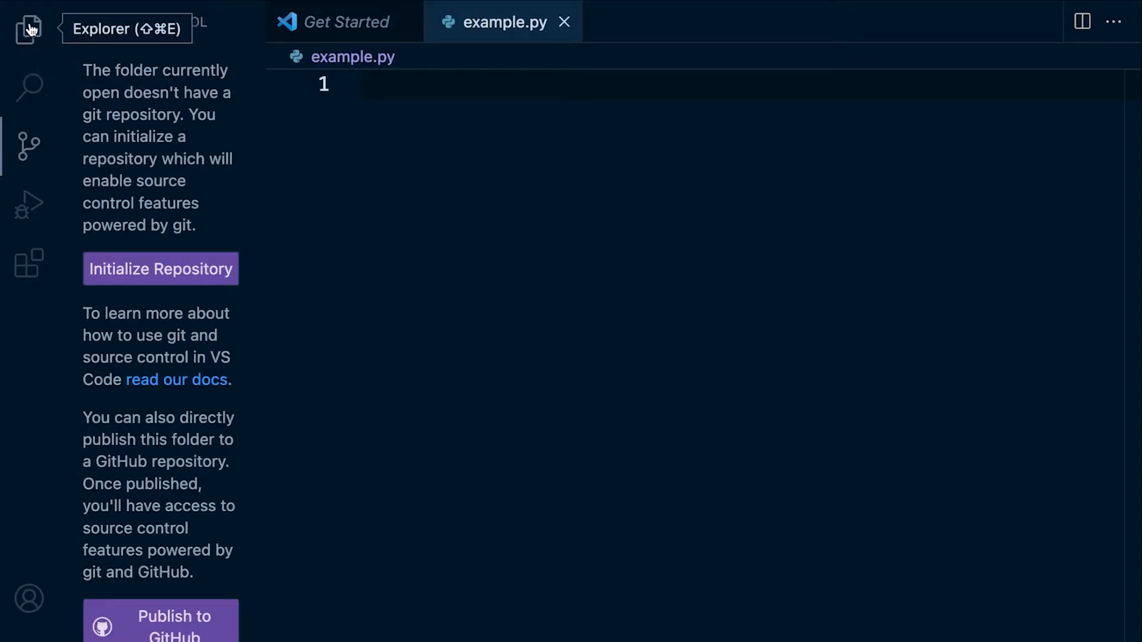
pyautogui.click(28, 28)
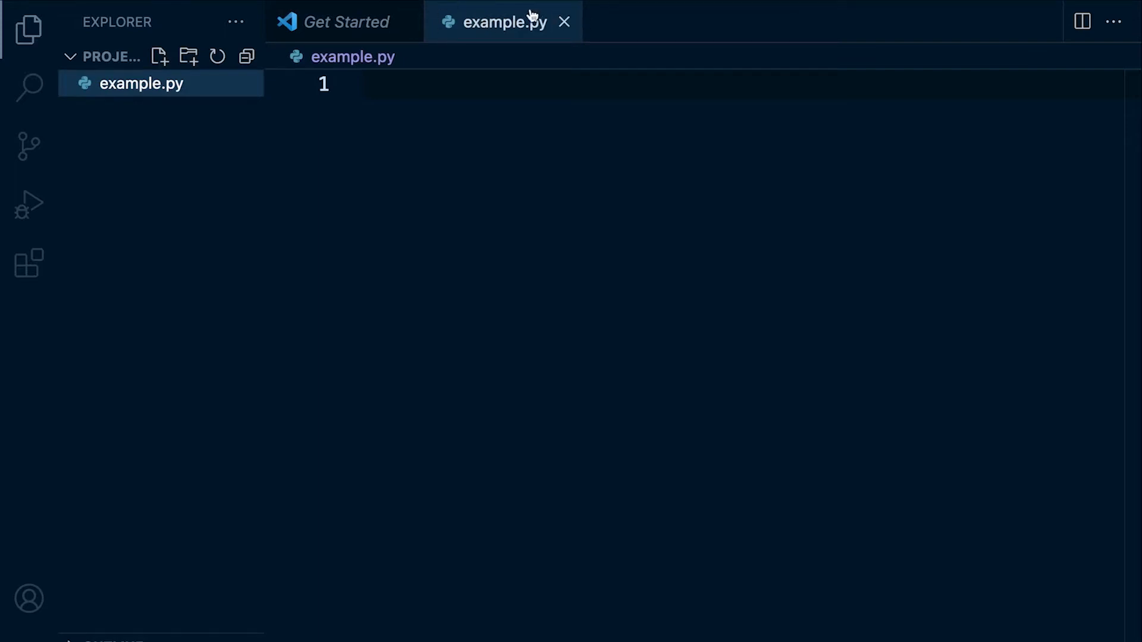
pyautogui.click(563, 21)
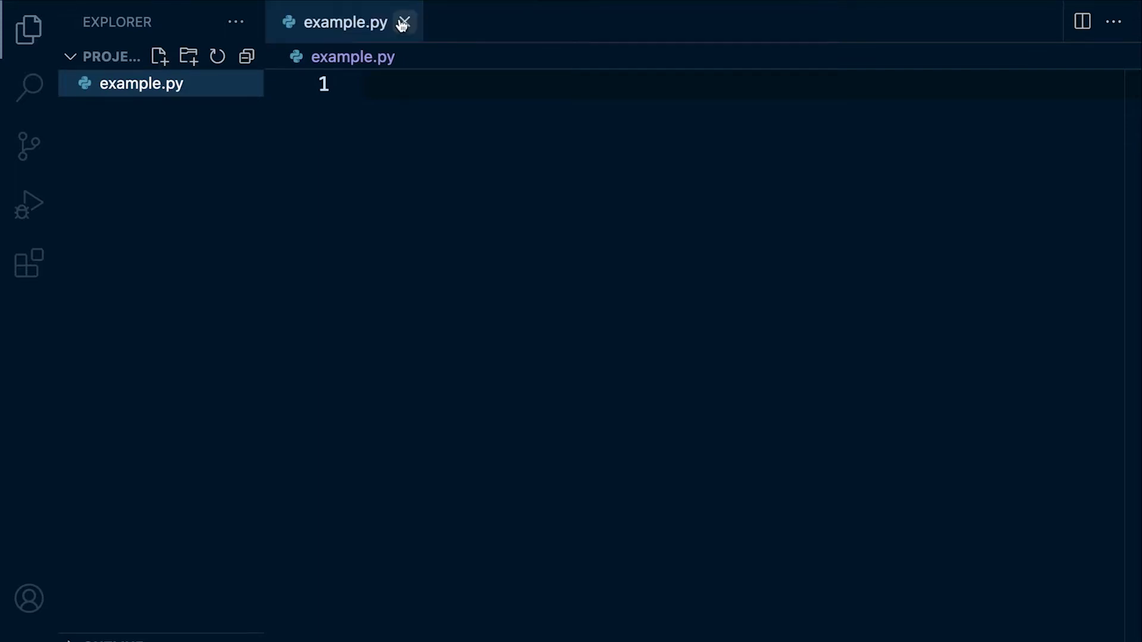
pyautogui.click(404, 21)
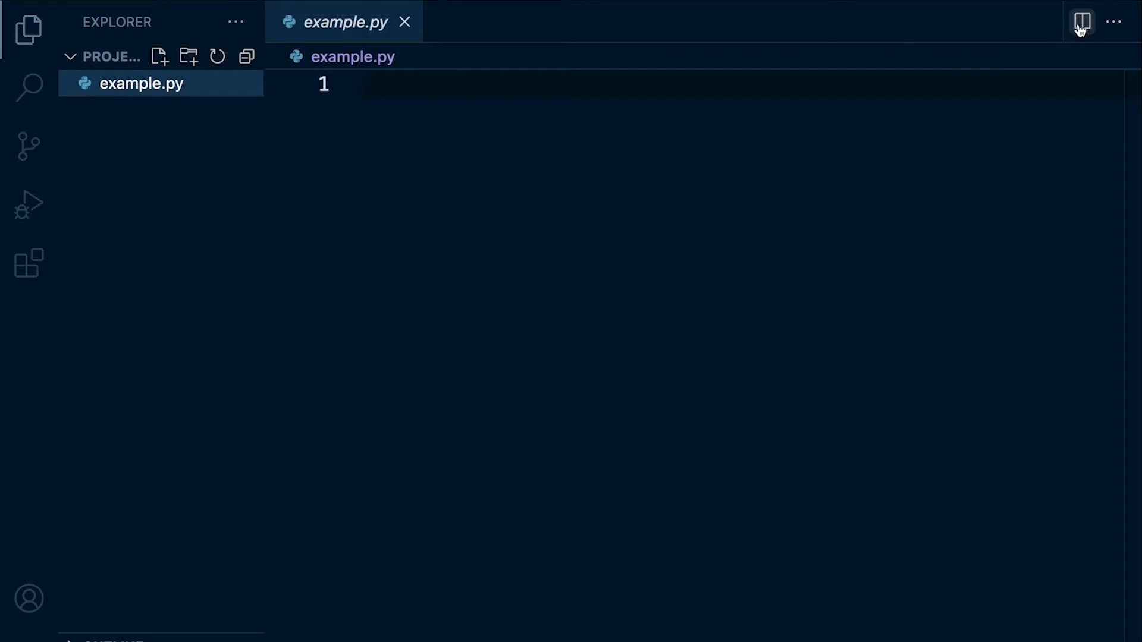
pyautogui.click(1081, 21)
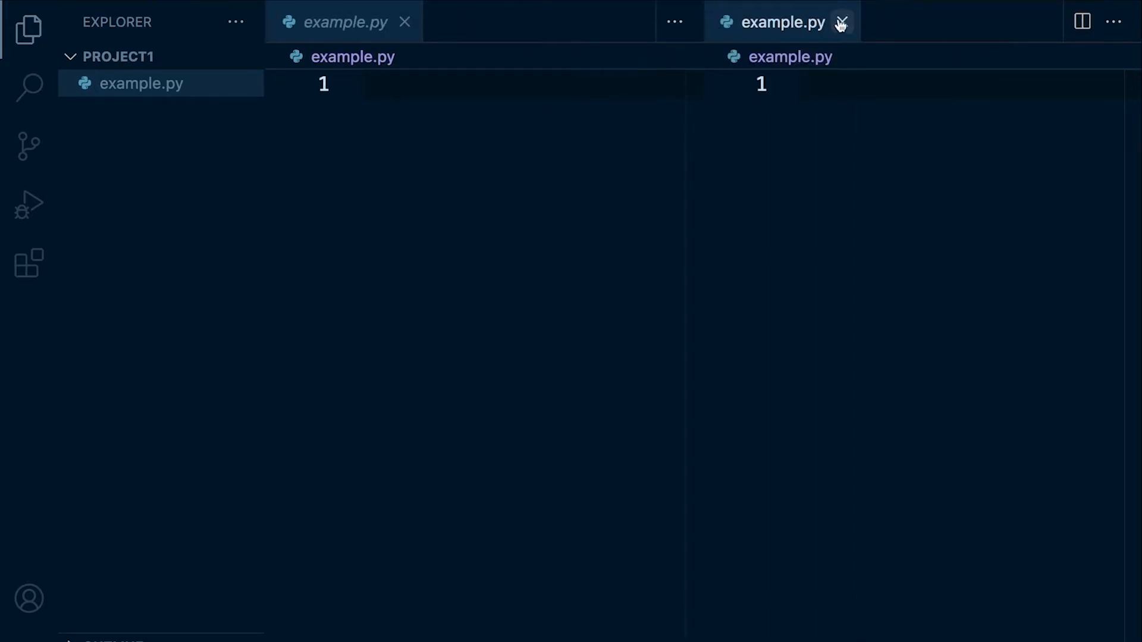
pyautogui.click(842, 22)
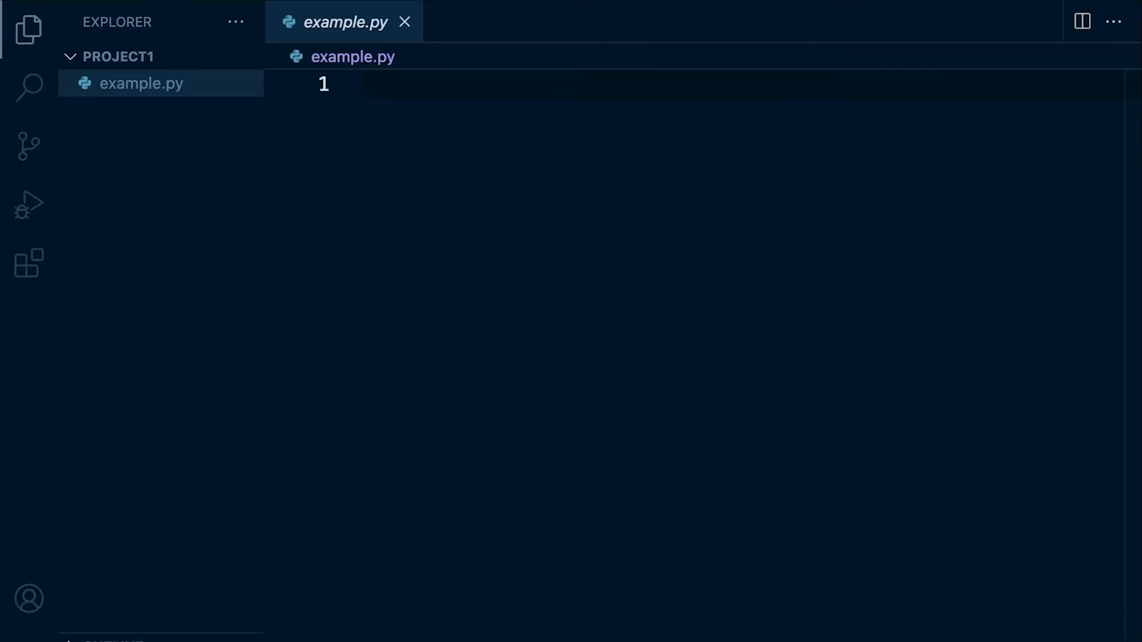
pyautogui.moveTo(528, 327)
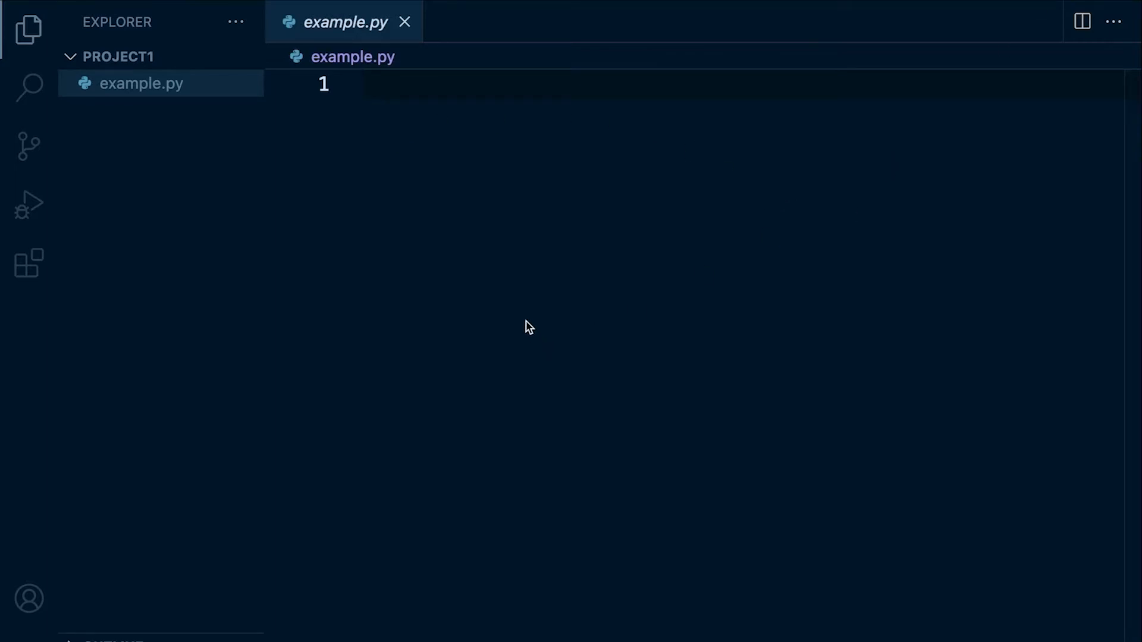
pyautogui.moveTo(532, 326)
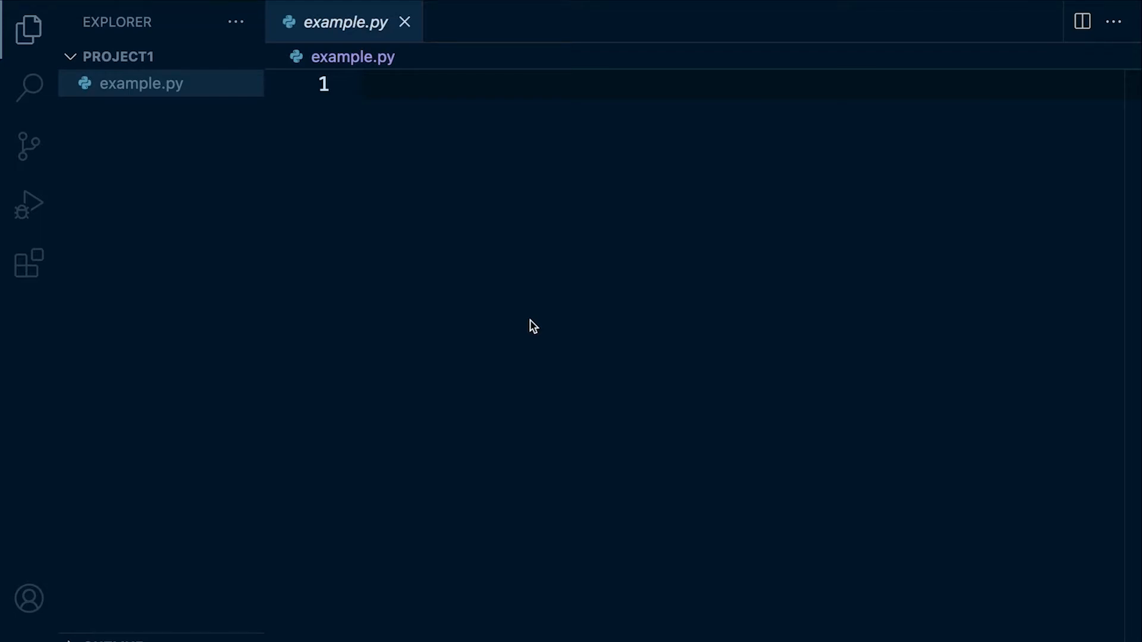
pyautogui.moveTo(446, 226)
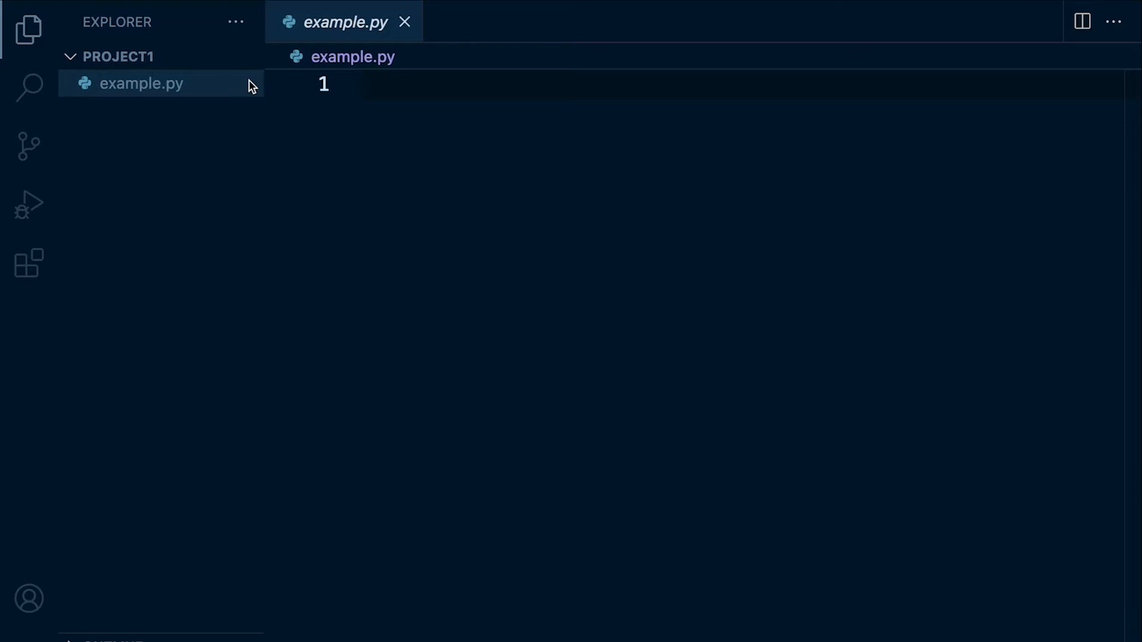
# Type test text 'asdasdasdasd' into example.py and enable Auto Save from the File menu.
pyautogui.write('asdasd')
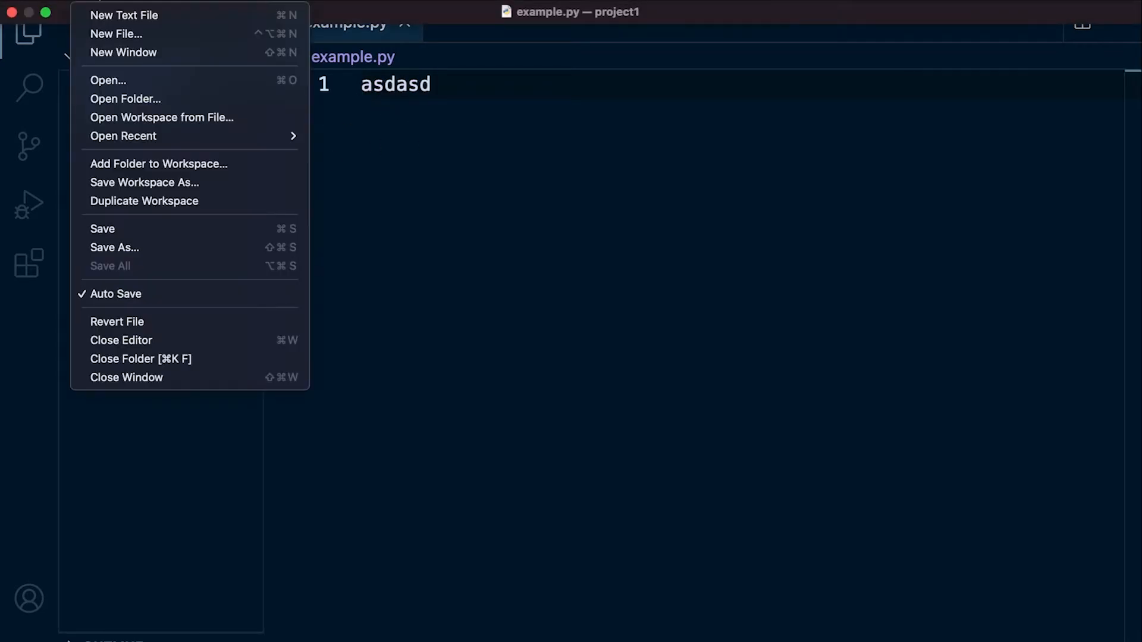
pyautogui.write('as')
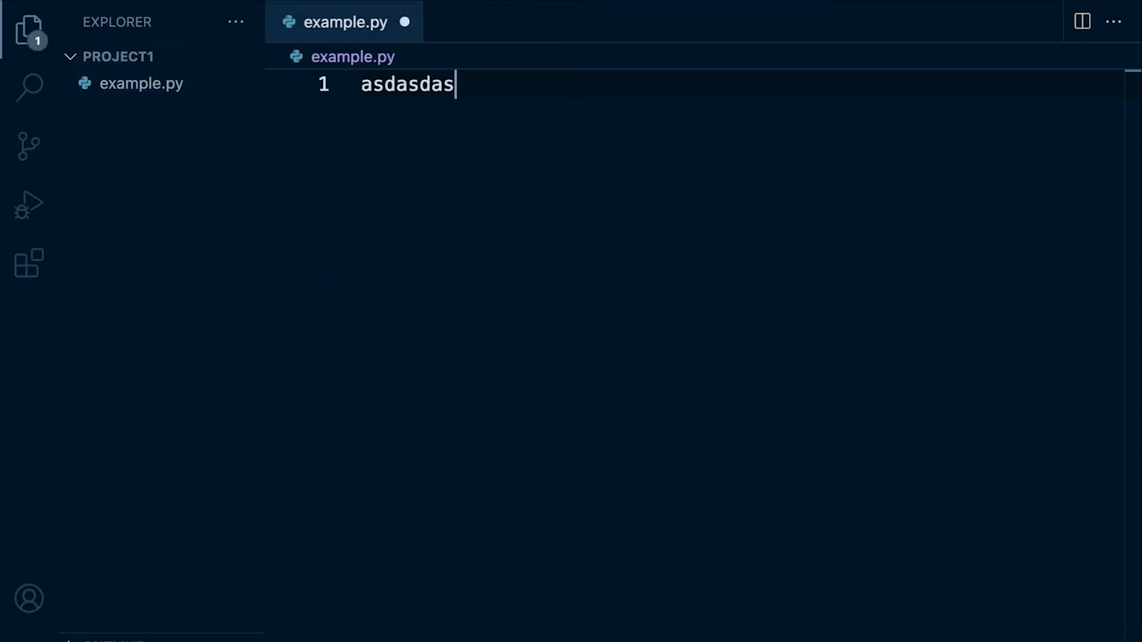
pyautogui.write('dasd')
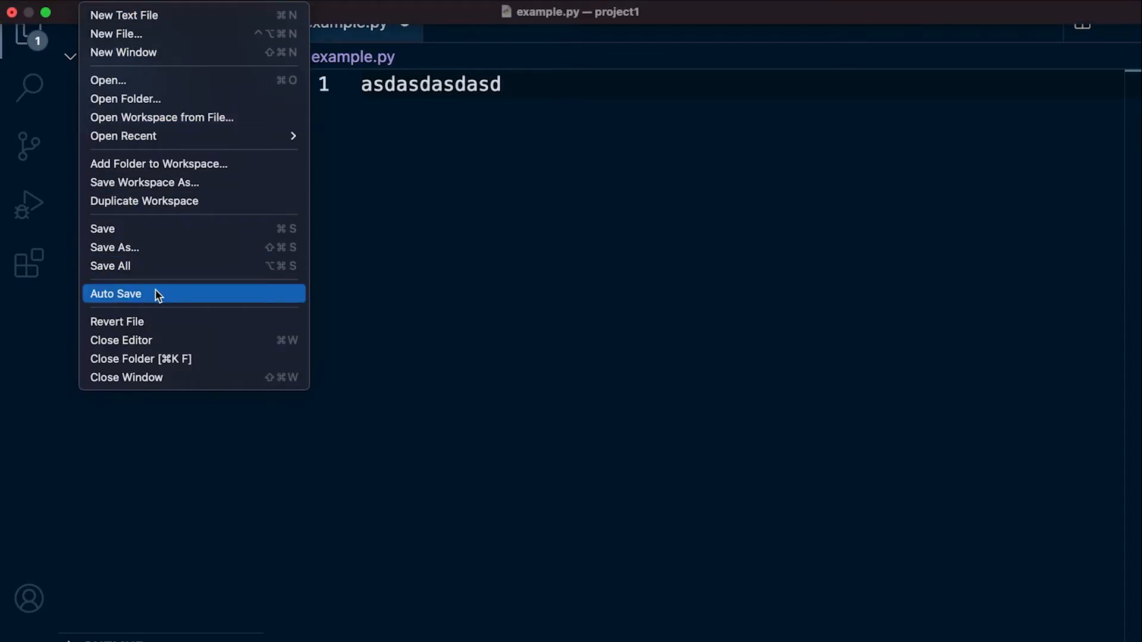
pyautogui.click(115, 293)
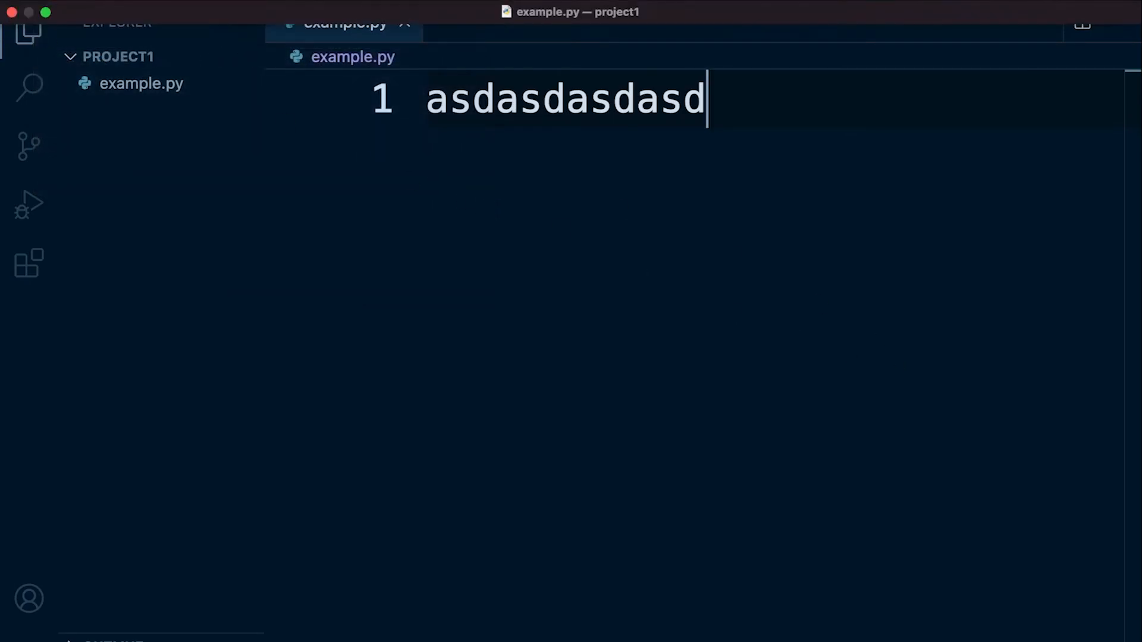
# In Settings, search 'scroll' then 'zoom' to locate the Mouse Wheel Zoom option.
pyautogui.click(76, 60)
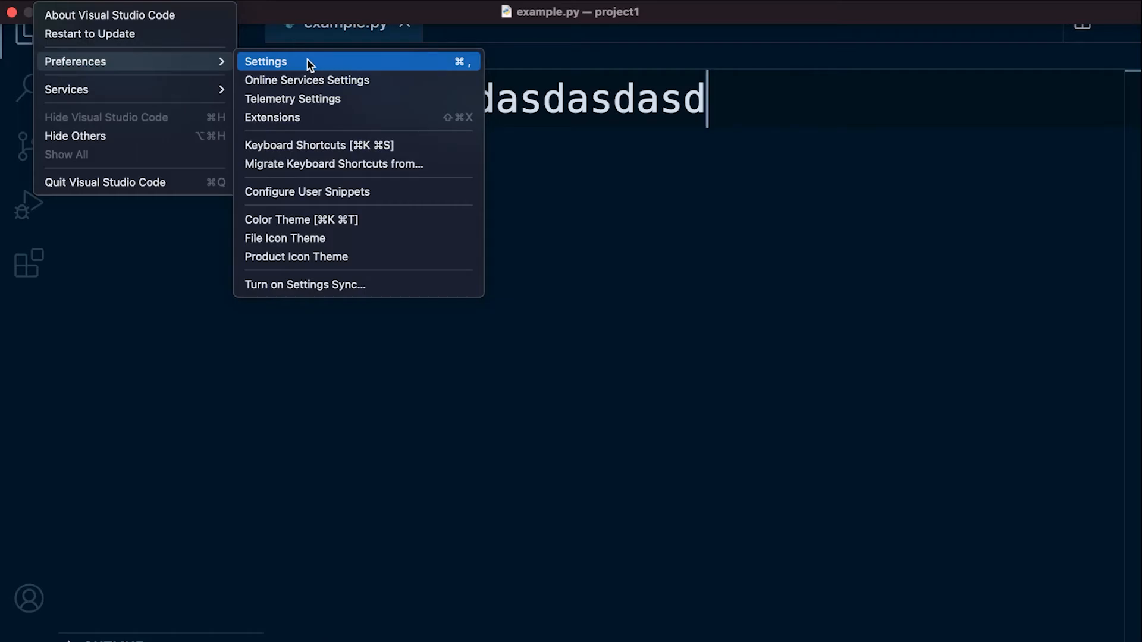
pyautogui.click(265, 60)
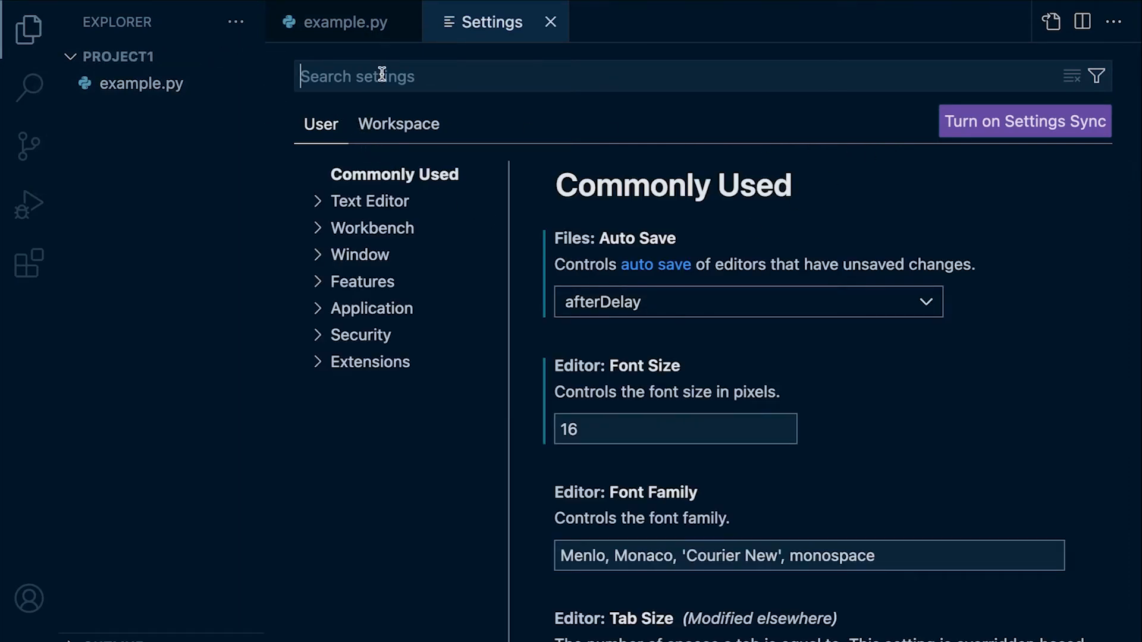
pyautogui.write('scroll')
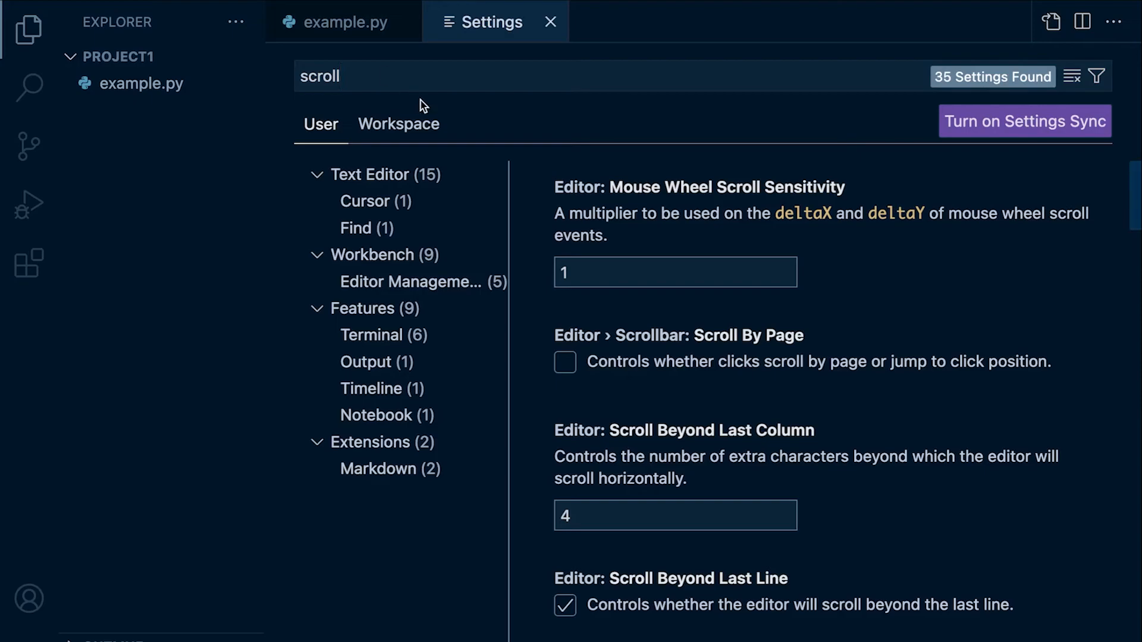
pyautogui.scroll(-3)
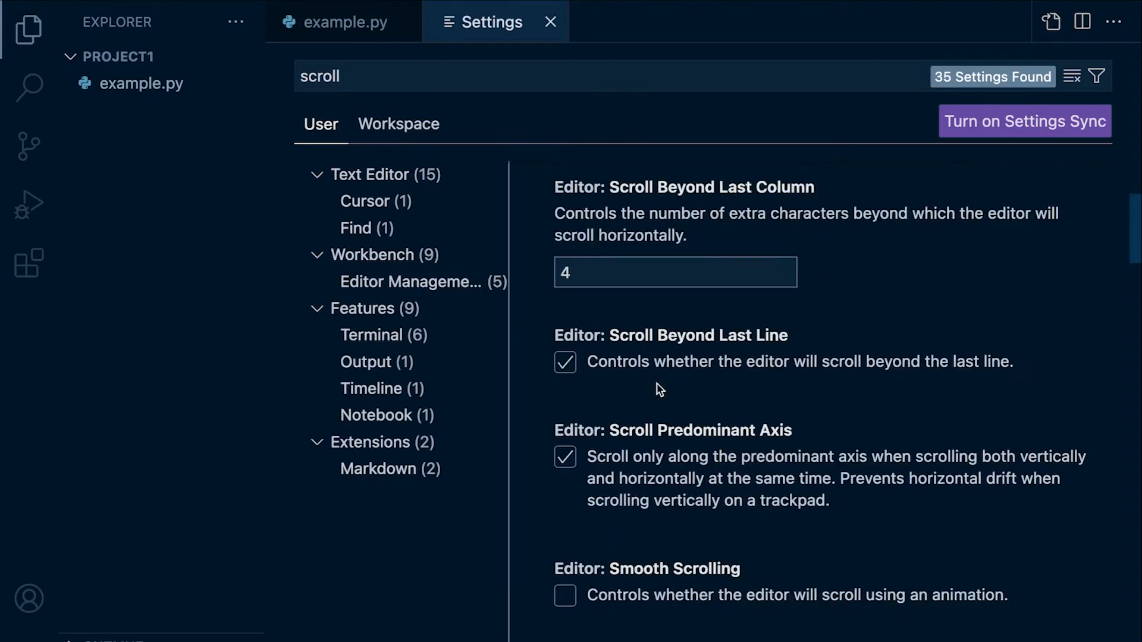
pyautogui.moveTo(652, 337)
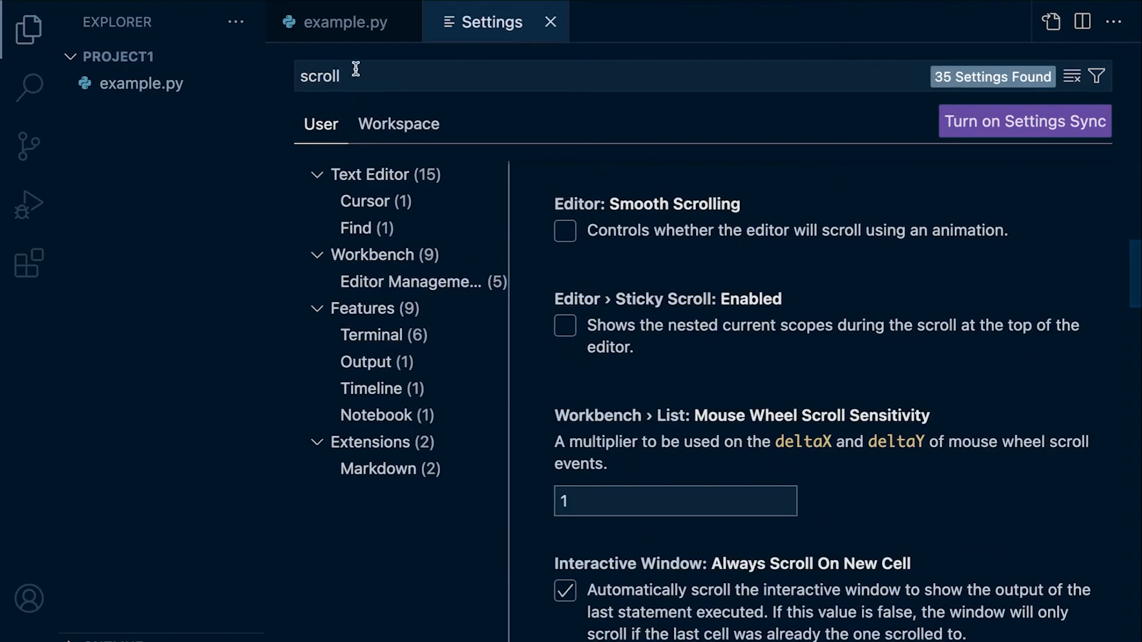
pyautogui.write('zoom')
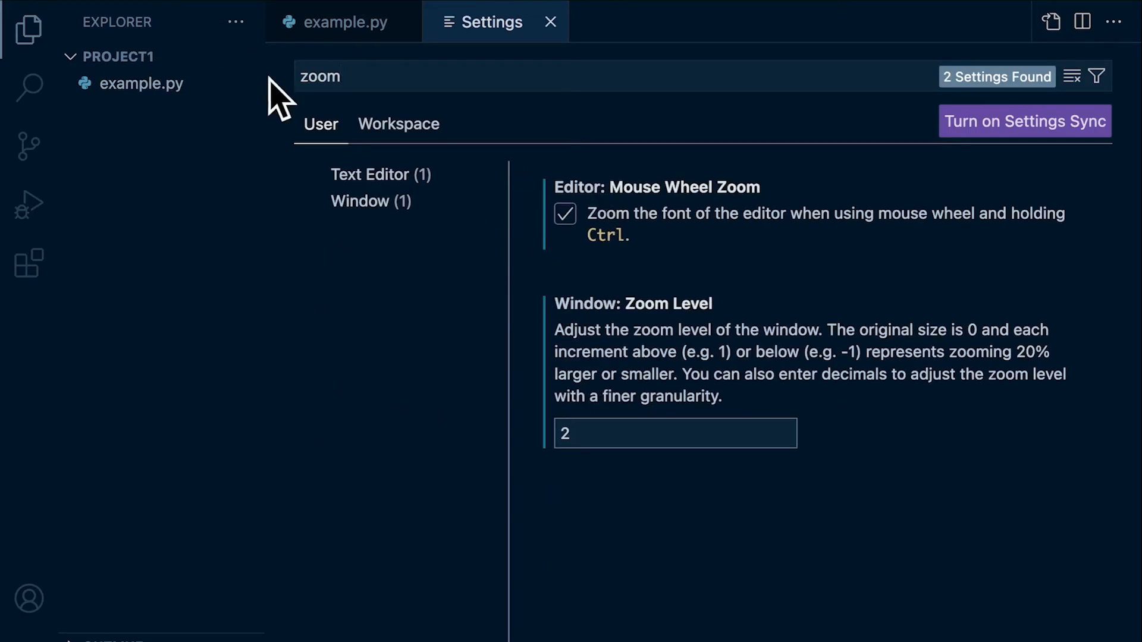
pyautogui.moveTo(570, 202)
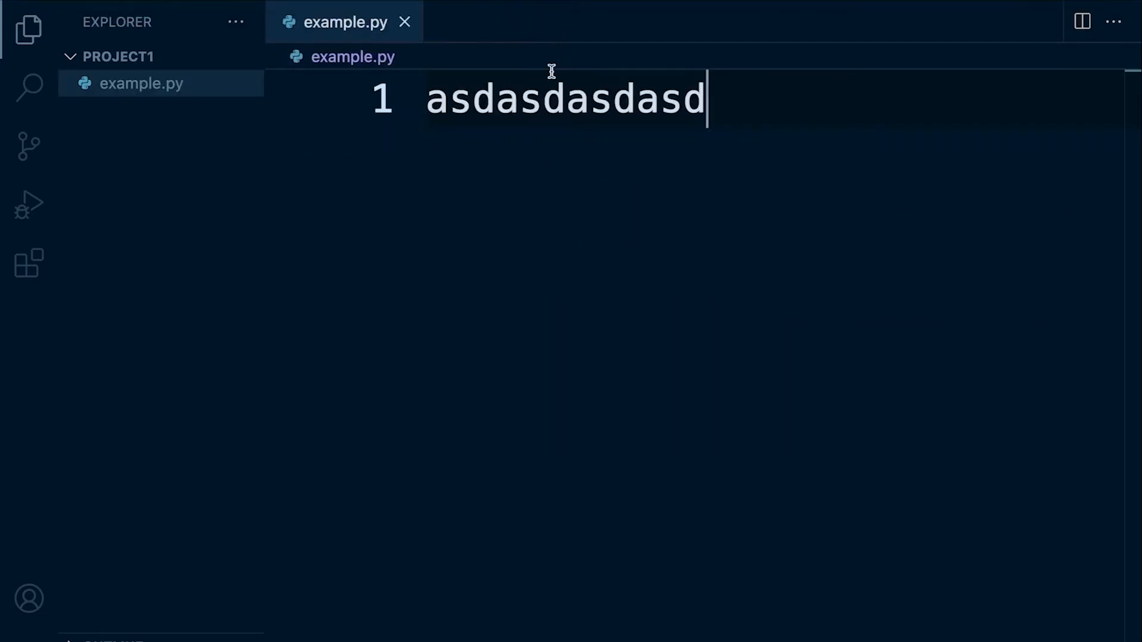
pyautogui.moveTo(658, 313)
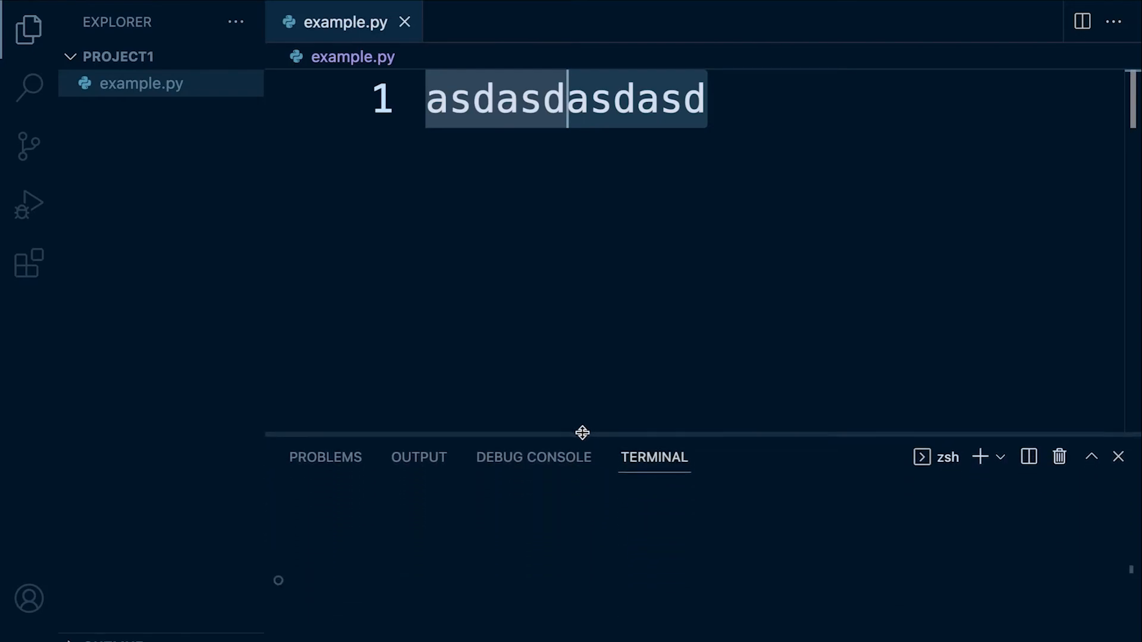
# Resize the terminal panel taller and run python3 --version, reporting Python 3.9.5.
pyautogui.moveTo(582, 433); pyautogui.dragTo(596, 354)
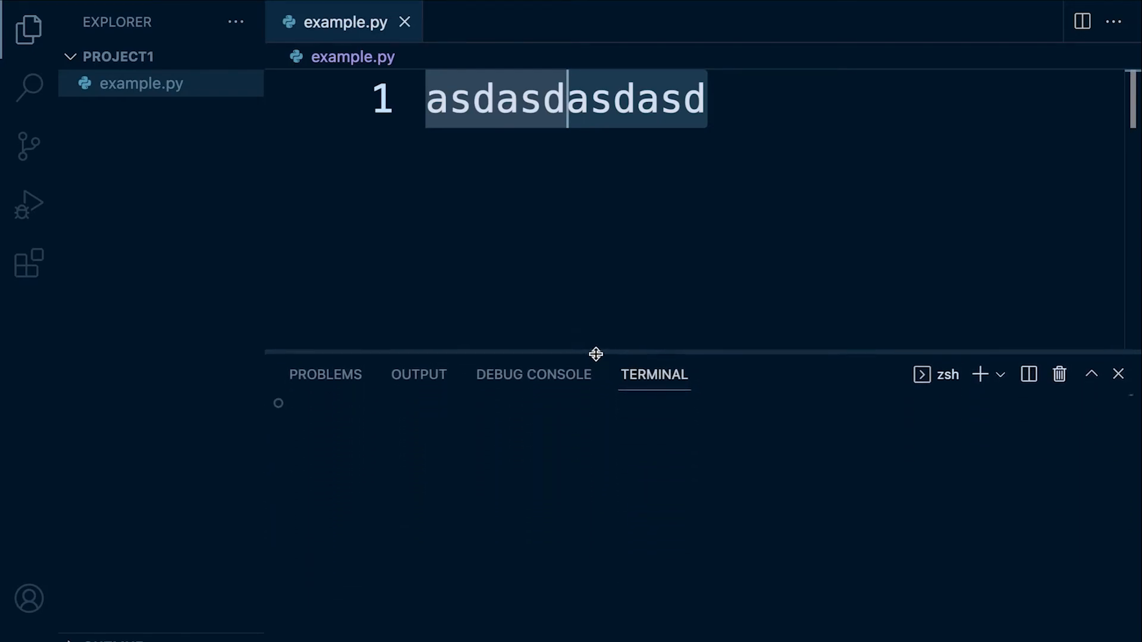
pyautogui.moveTo(596, 354); pyautogui.dragTo(576, 412)
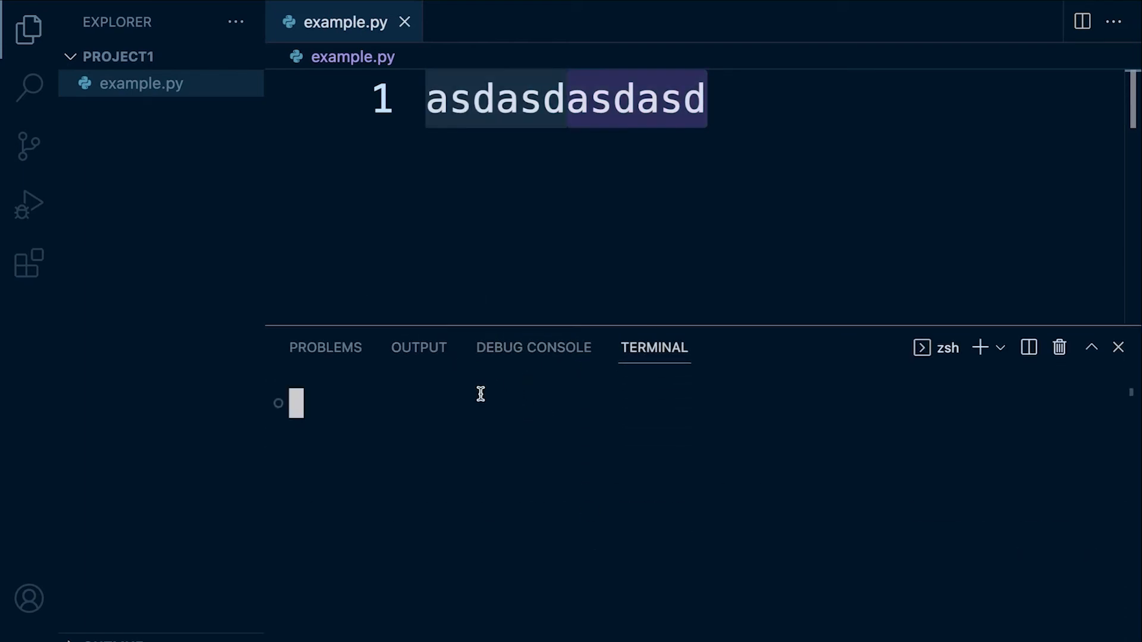
pyautogui.write('python3 -')
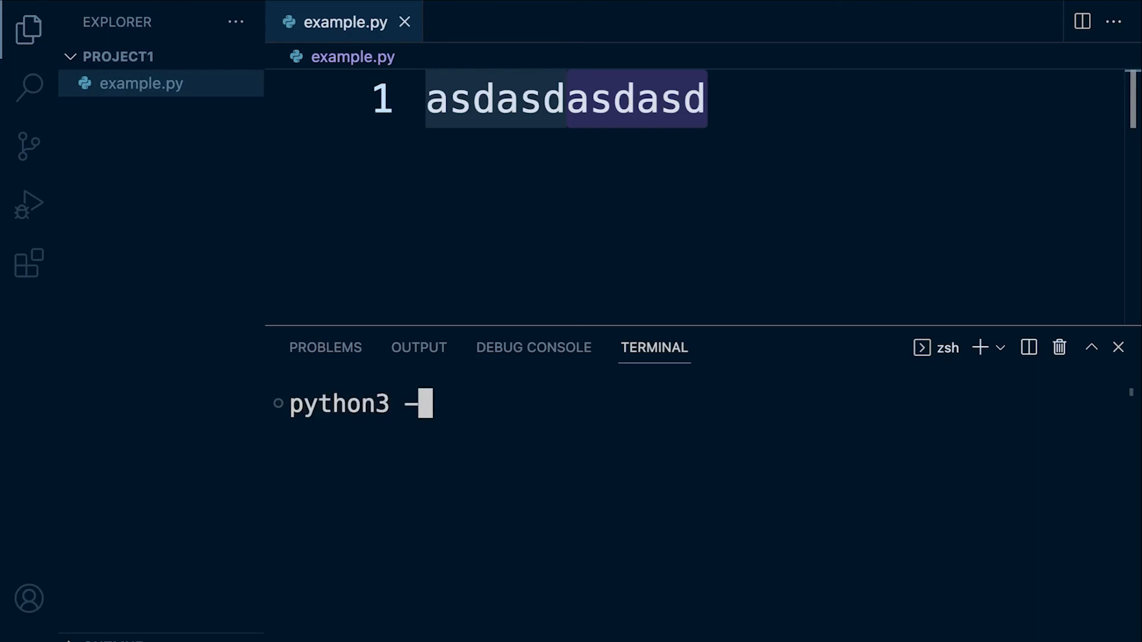
pyautogui.write('-version')
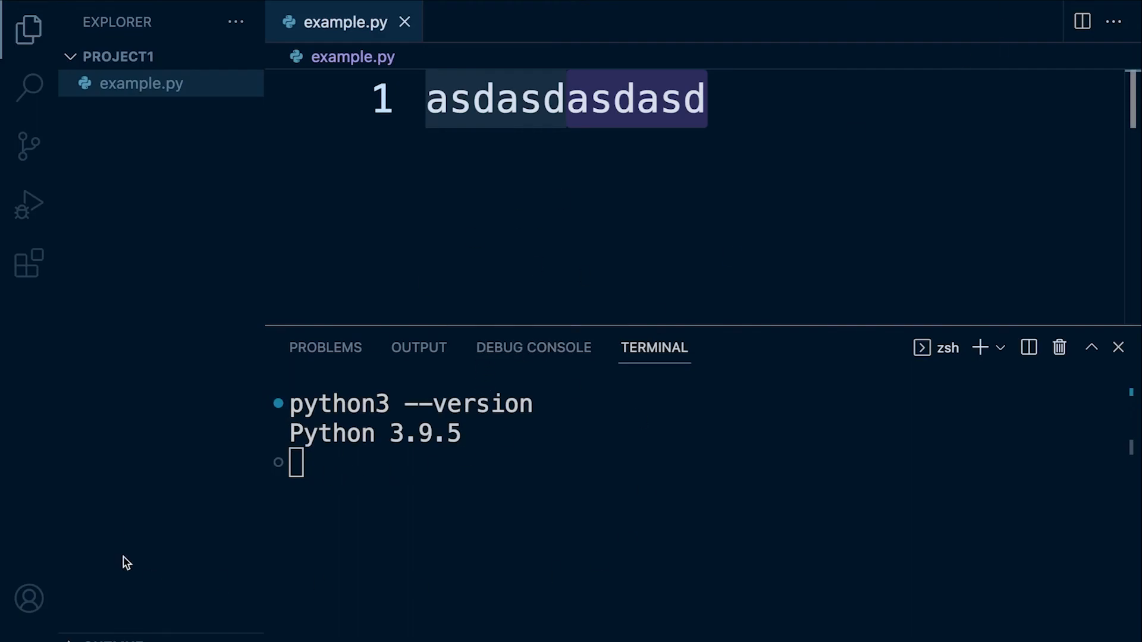
pyautogui.moveTo(241, 7)
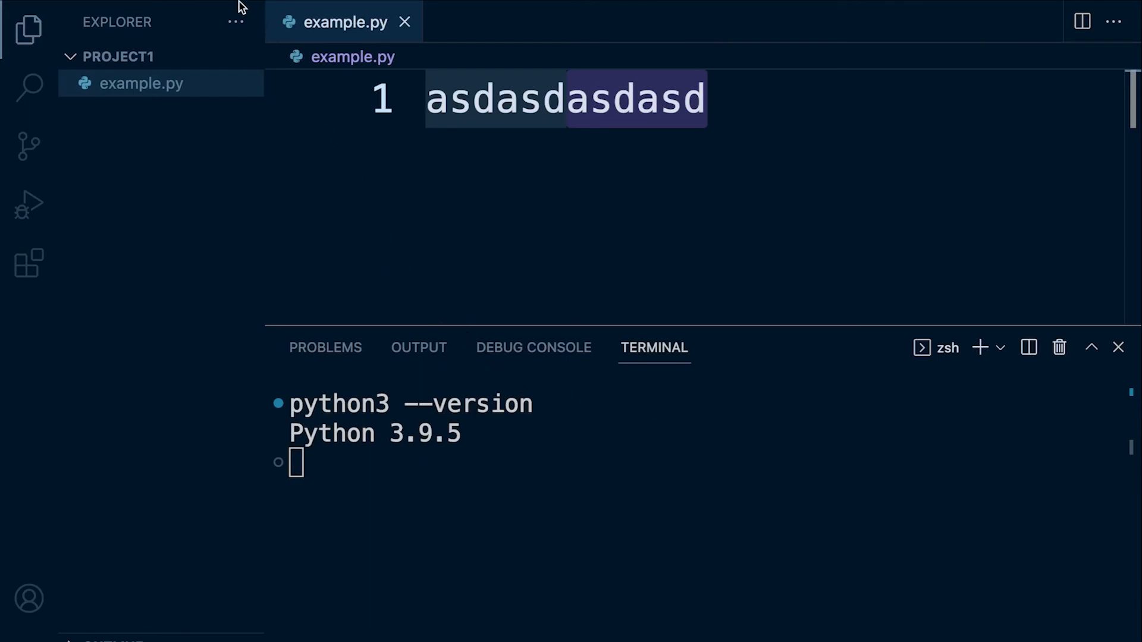
pyautogui.click(240, 6)
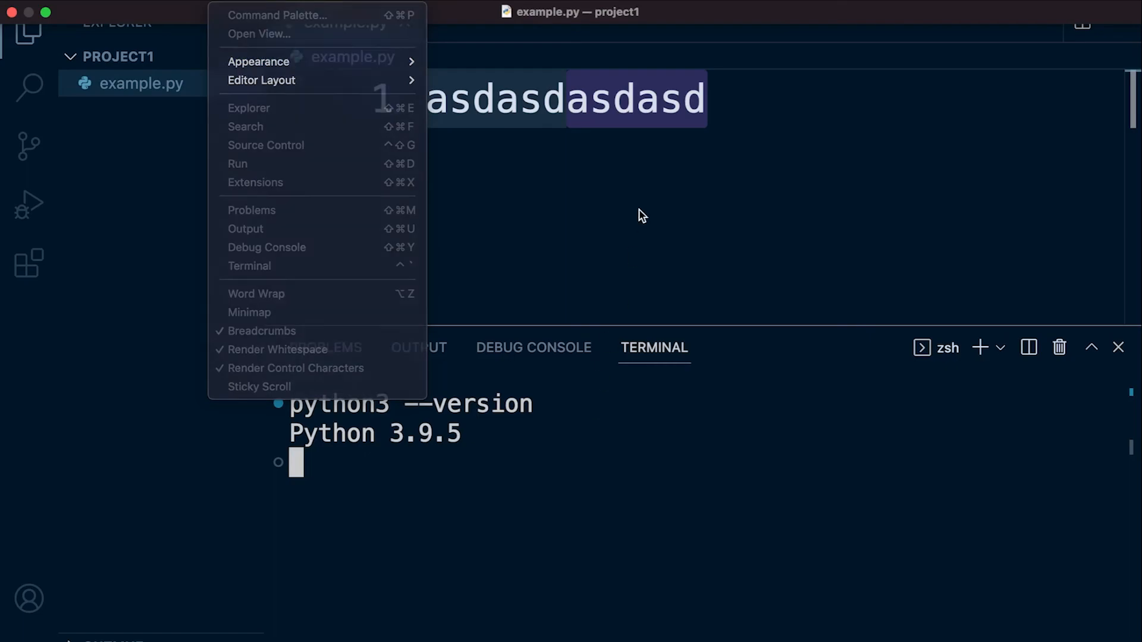
pyautogui.click(535, 202)
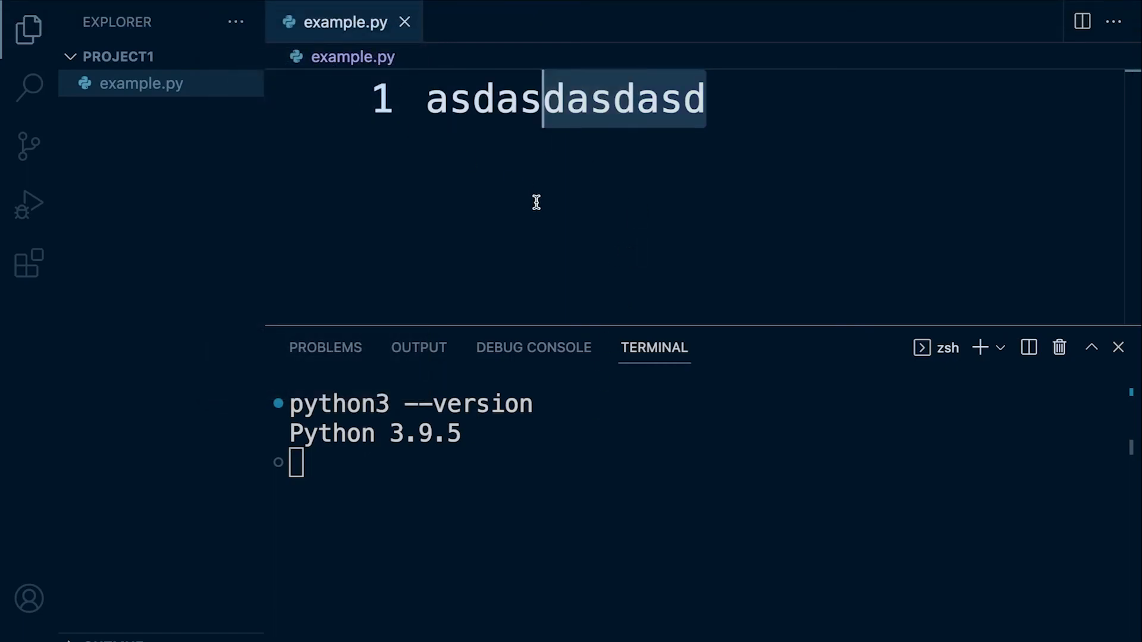
pyautogui.click(233, 7)
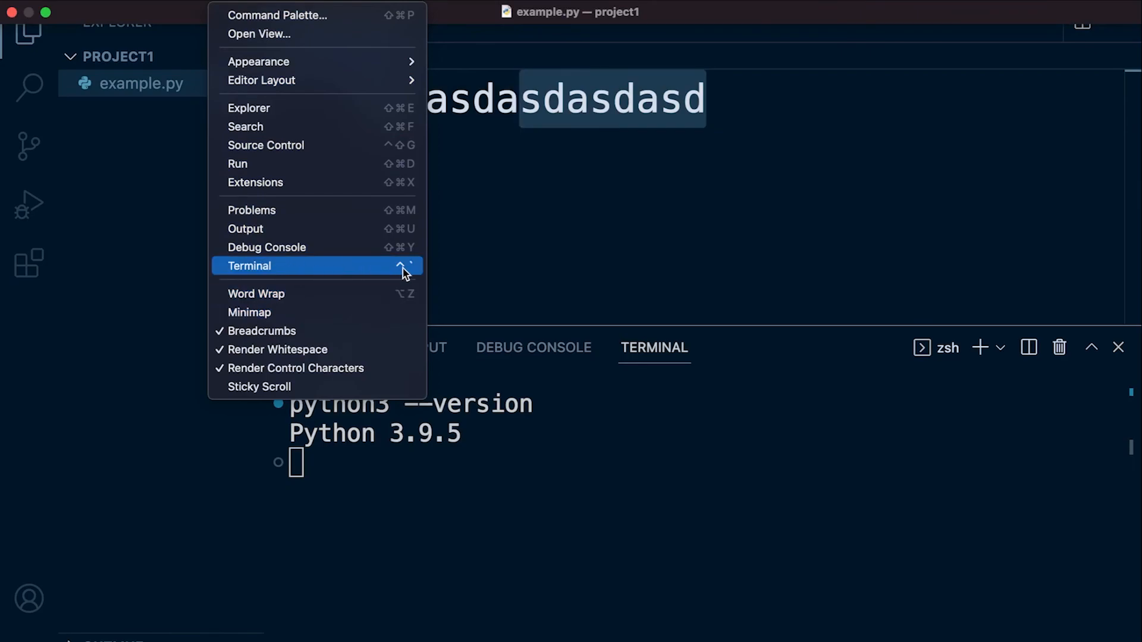
pyautogui.moveTo(413, 275)
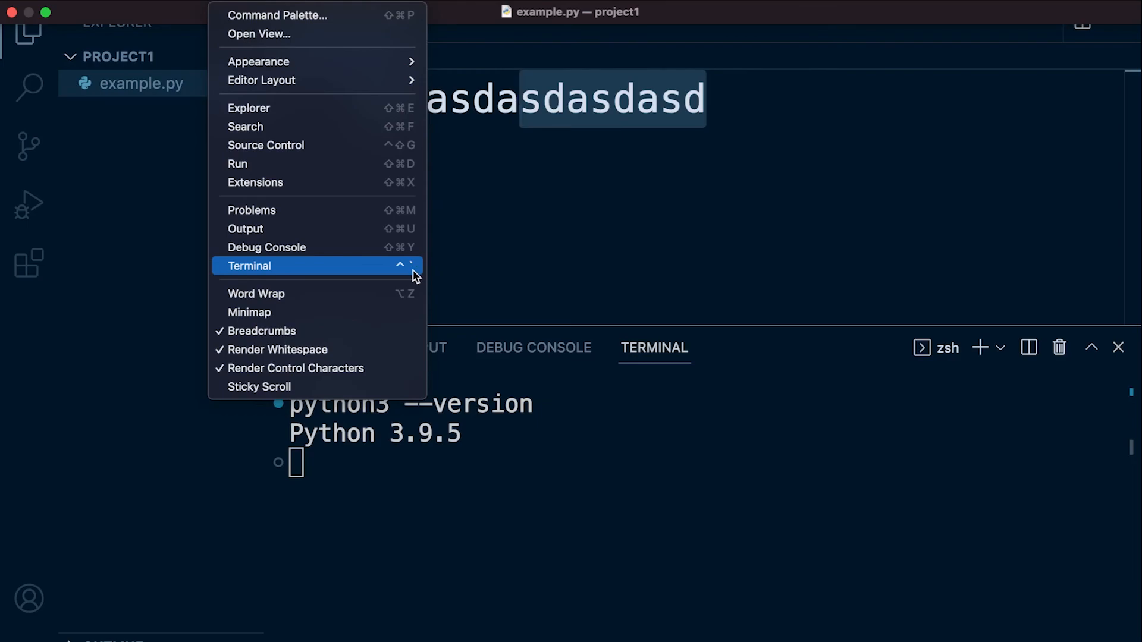
pyautogui.moveTo(403, 278)
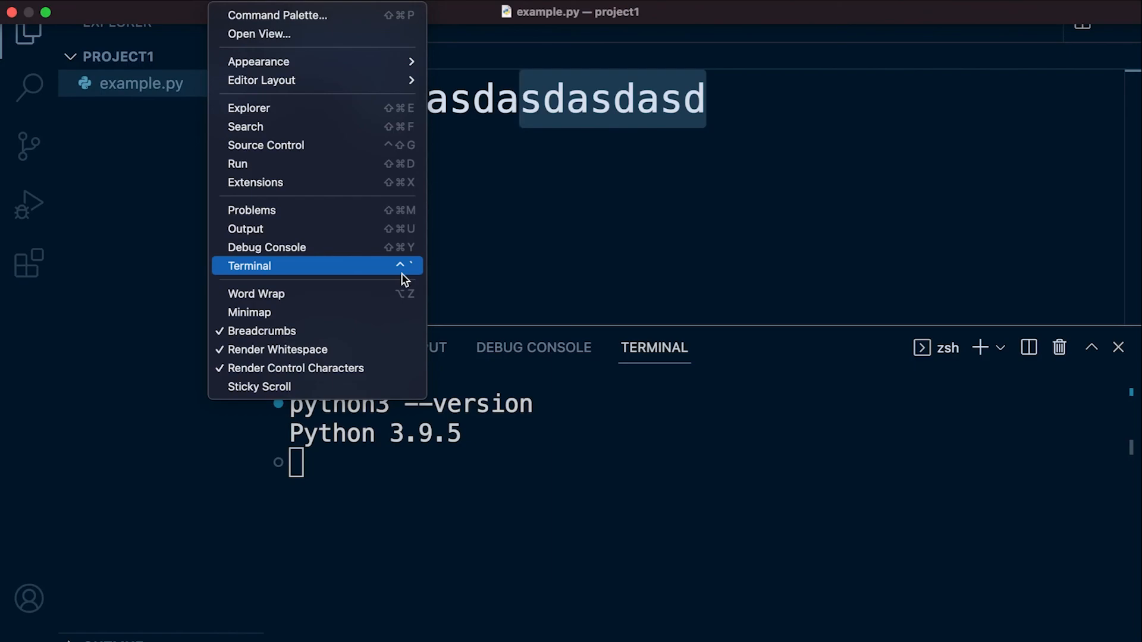
pyautogui.click(250, 266)
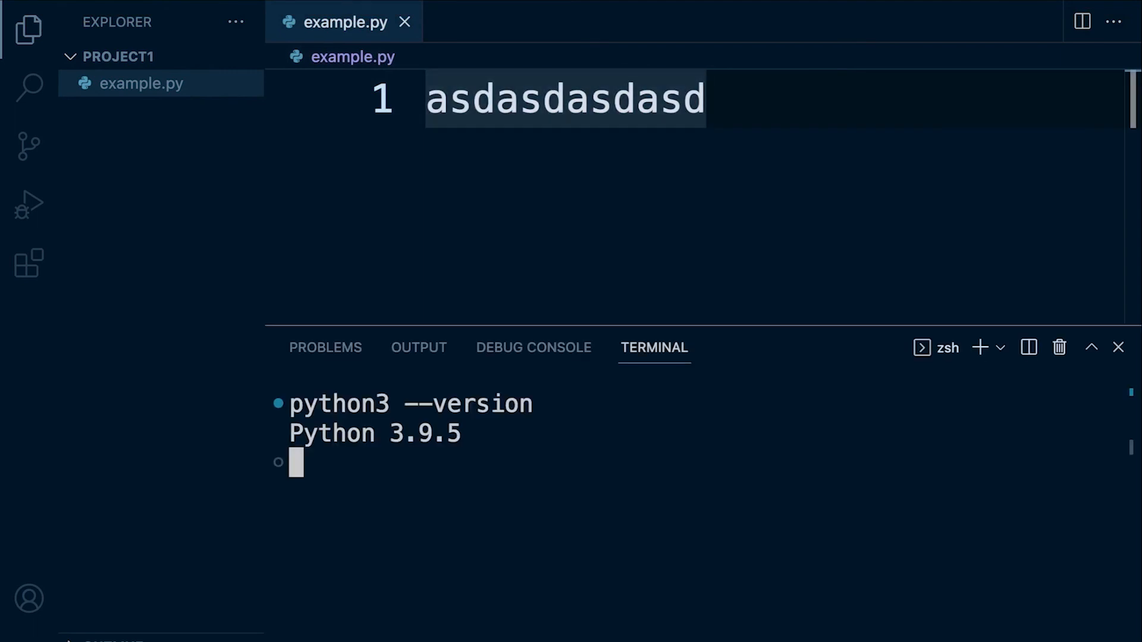
pyautogui.moveTo(550, 283)
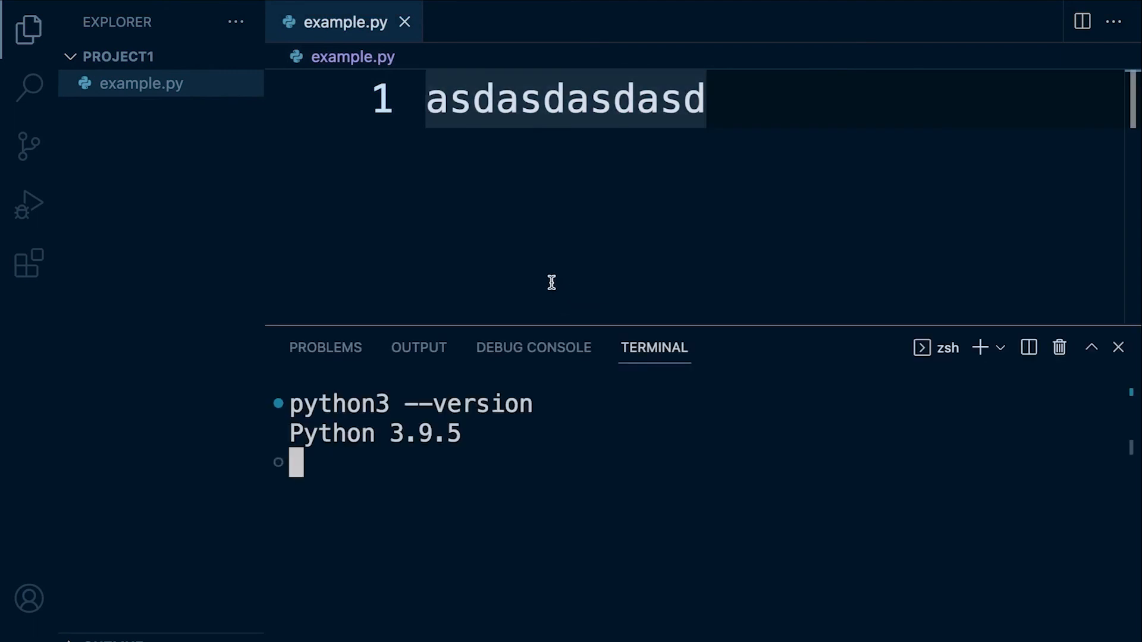